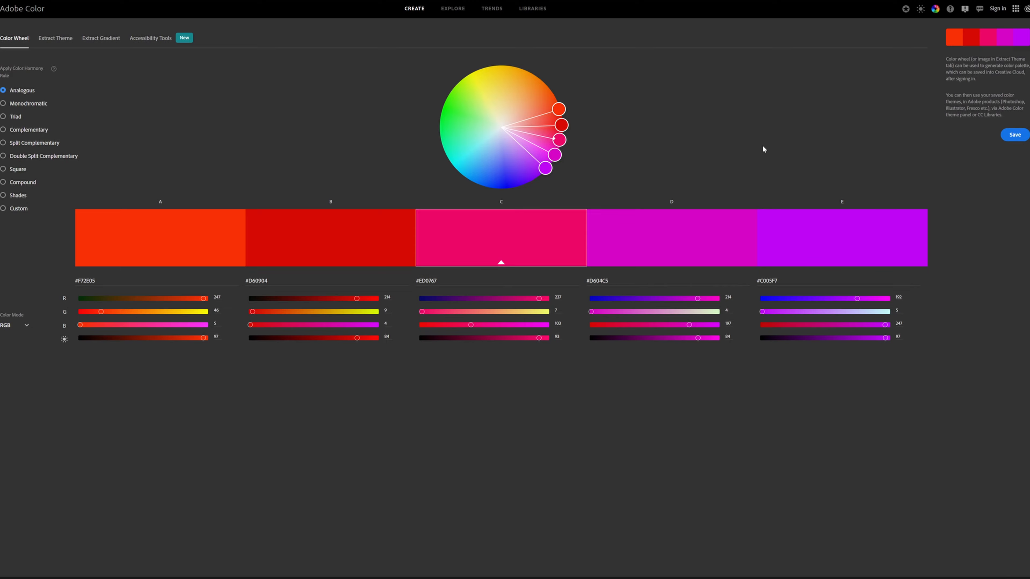
# - Spread the analogous palette wider and rotate it from reds toward green hues
pyautogui.moveTo(560, 107); pyautogui.dragTo(550, 88)
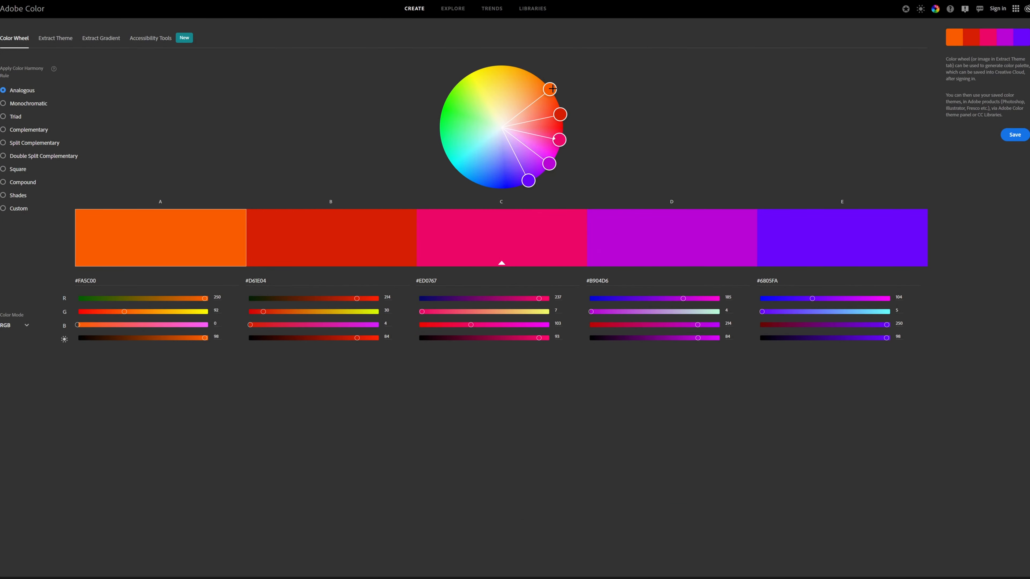
pyautogui.moveTo(550, 87); pyautogui.dragTo(460, 84)
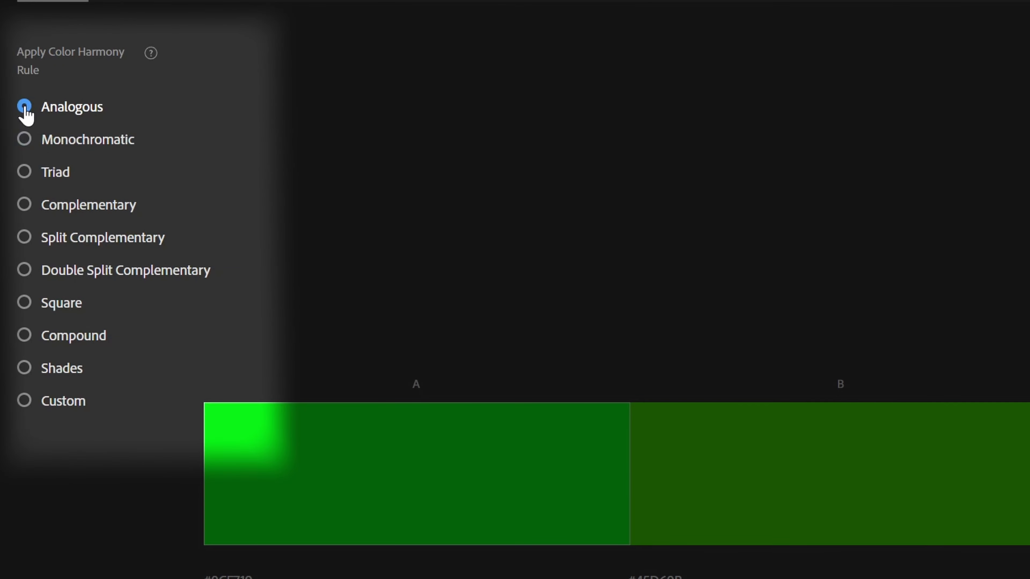
# - Switch to the Triad rule, rotate its hues and try pastel versus full saturation
pyautogui.click(24, 138)
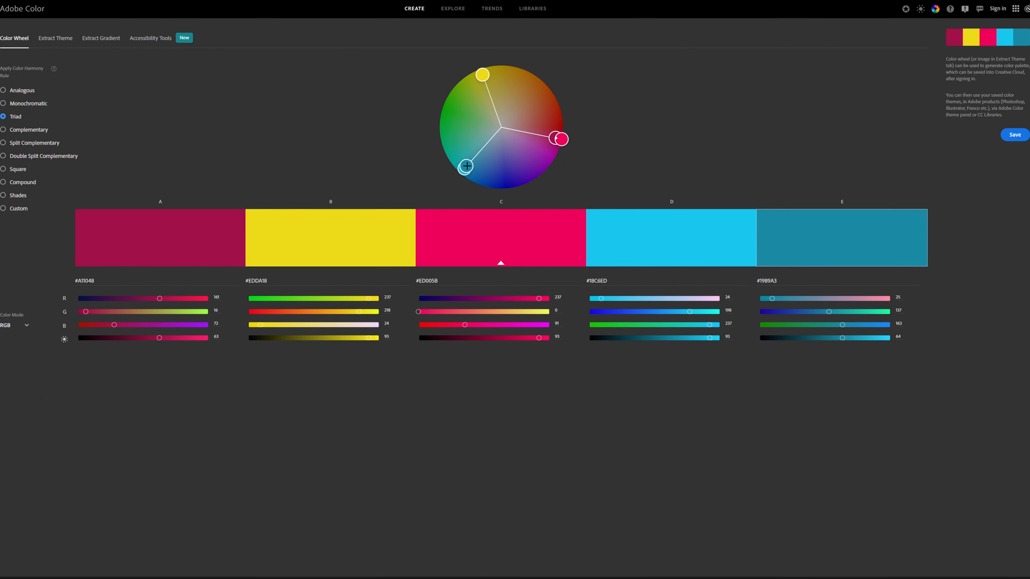
pyautogui.moveTo(482, 74); pyautogui.dragTo(525, 71)
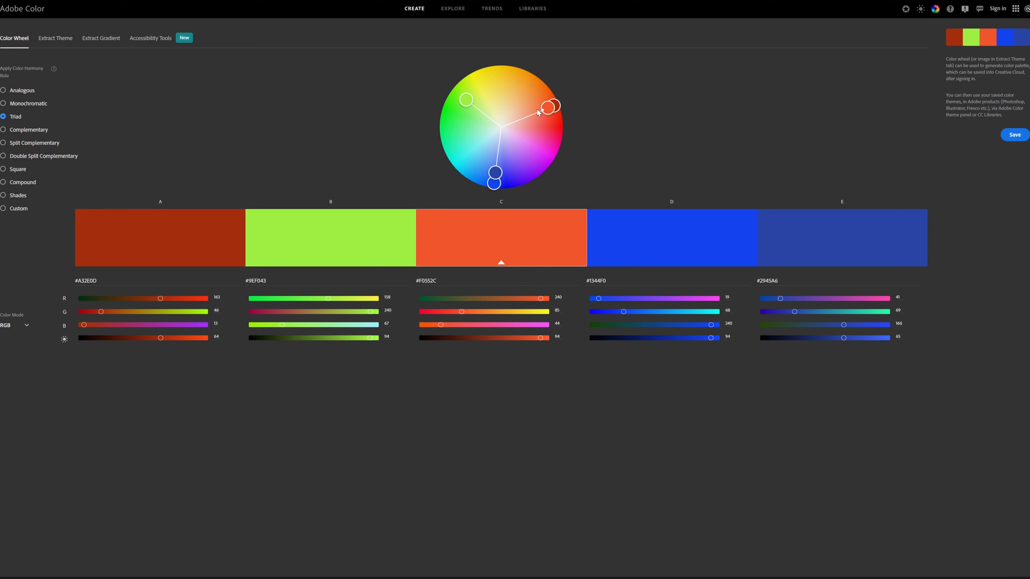
pyautogui.moveTo(554, 107); pyautogui.dragTo(521, 111)
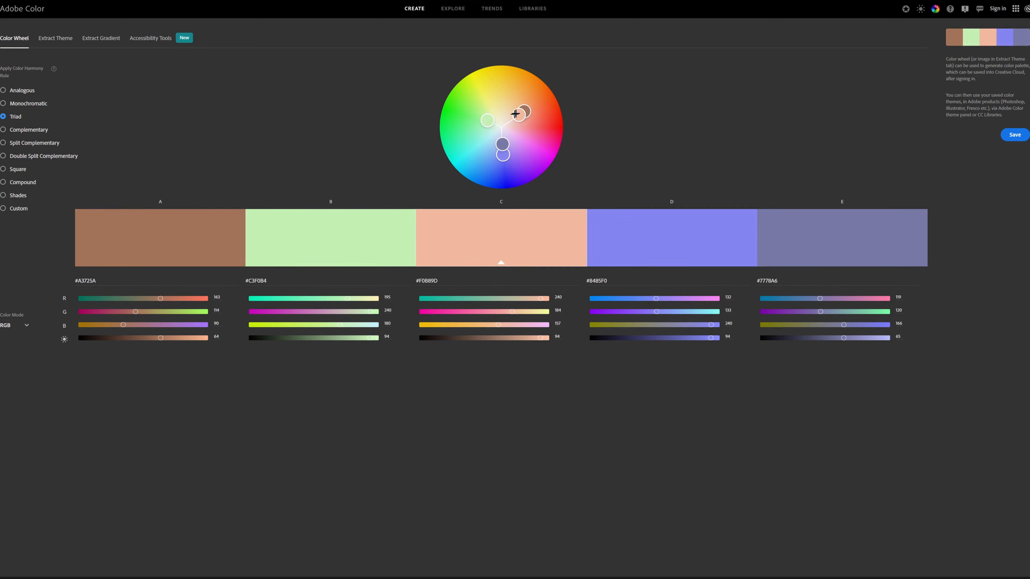
pyautogui.moveTo(515, 113); pyautogui.dragTo(548, 97)
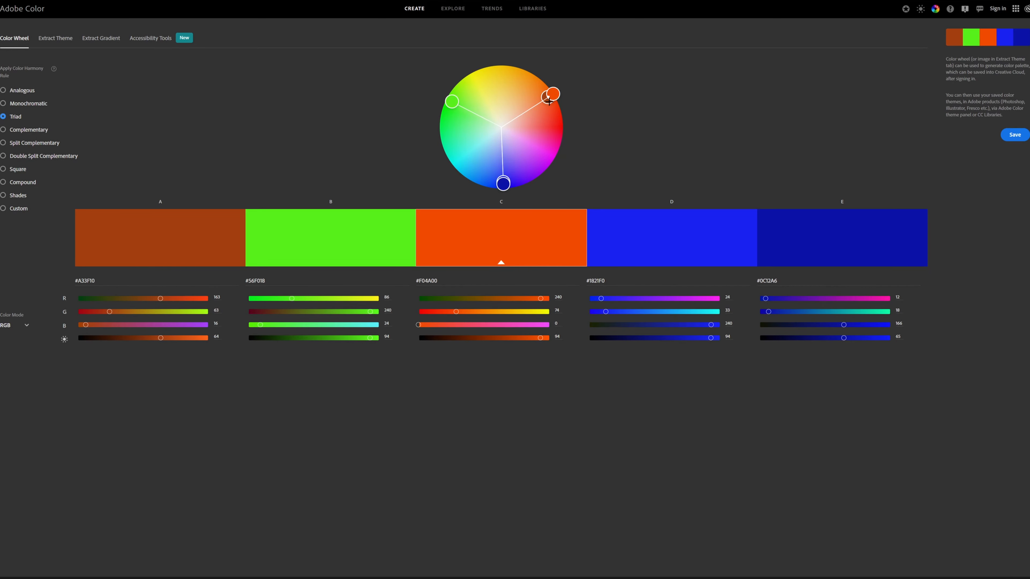
# - Soften one colour and rotate the triad to gold, violet and mint
pyautogui.moveTo(552, 92); pyautogui.dragTo(533, 106)
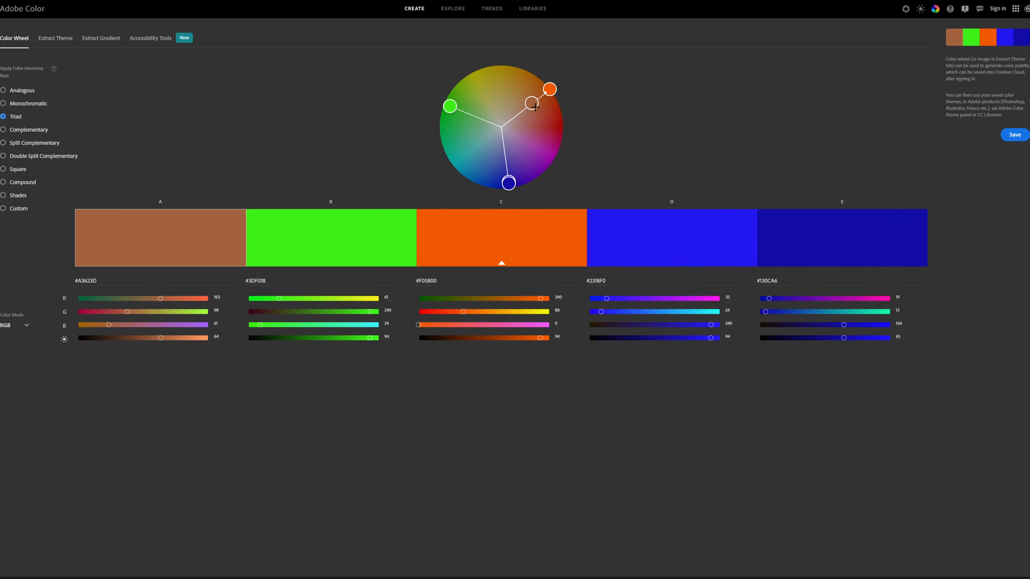
pyautogui.moveTo(548, 89); pyautogui.dragTo(516, 112)
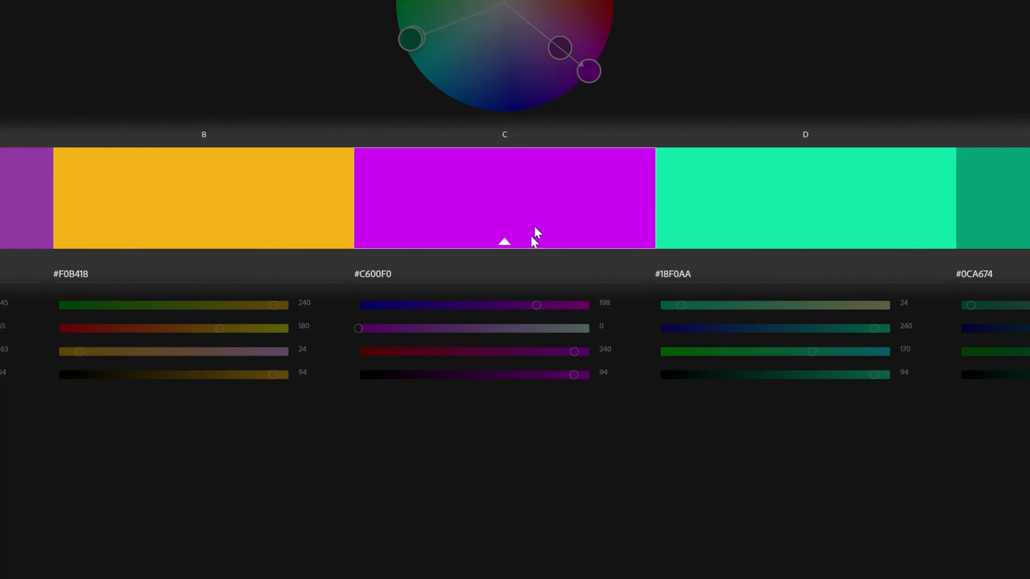
pyautogui.moveTo(721, 291)
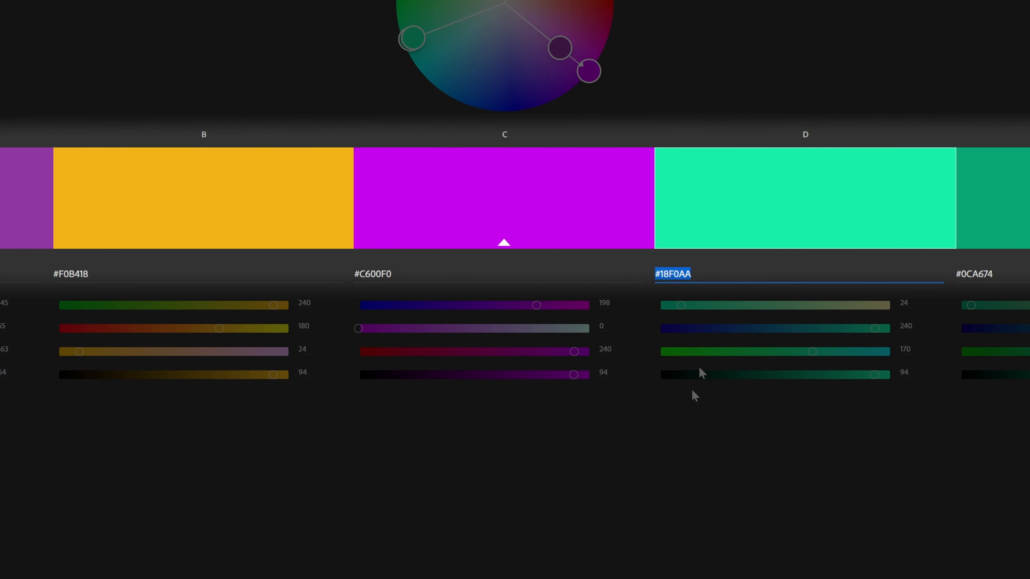
pyautogui.click(5, 117)
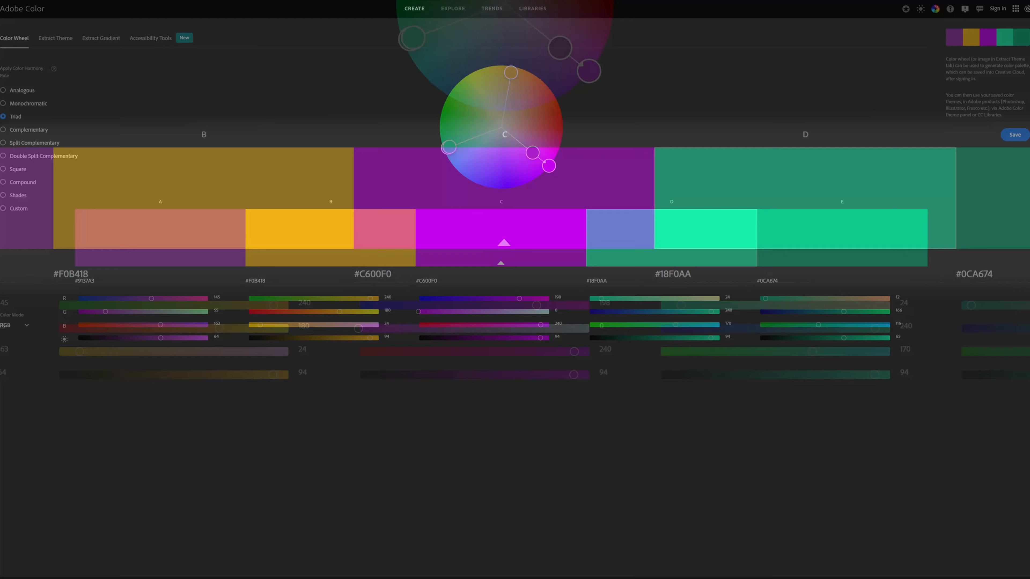
# - Try Complementary pairings, rotating through red-green to orange-red and teal
pyautogui.click(3, 129)
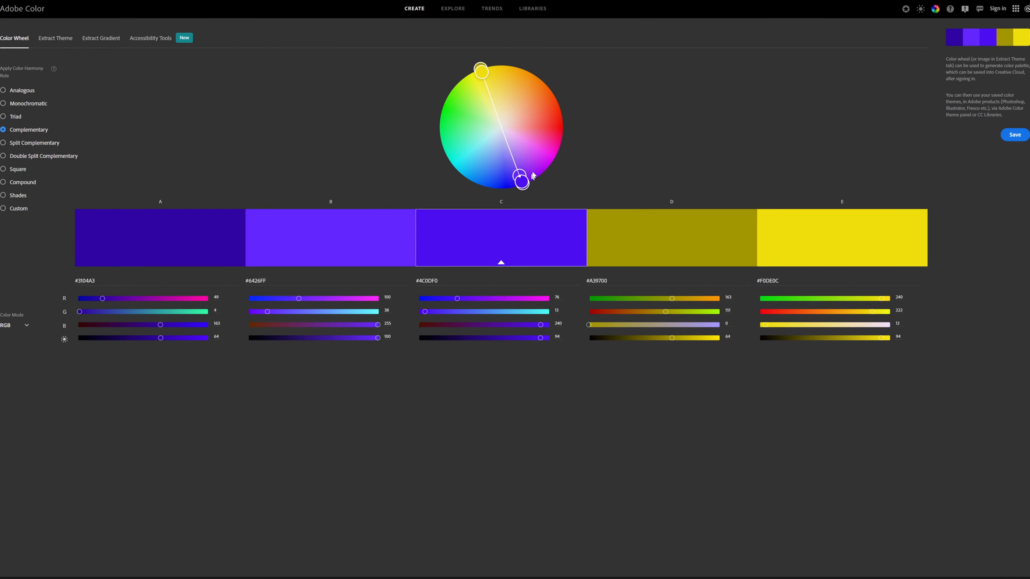
pyautogui.moveTo(520, 179); pyautogui.dragTo(558, 116)
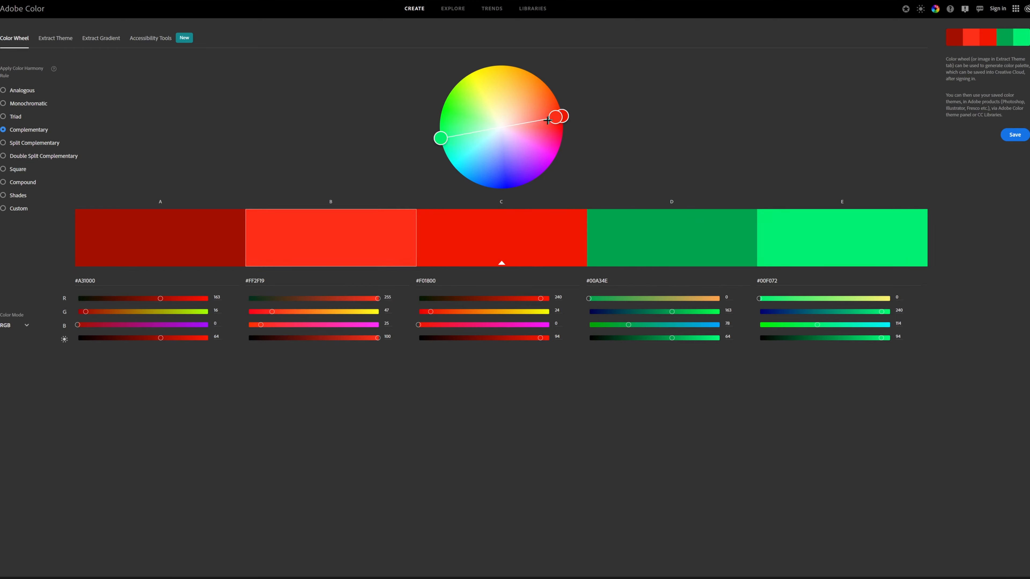
pyautogui.moveTo(559, 116); pyautogui.dragTo(556, 100)
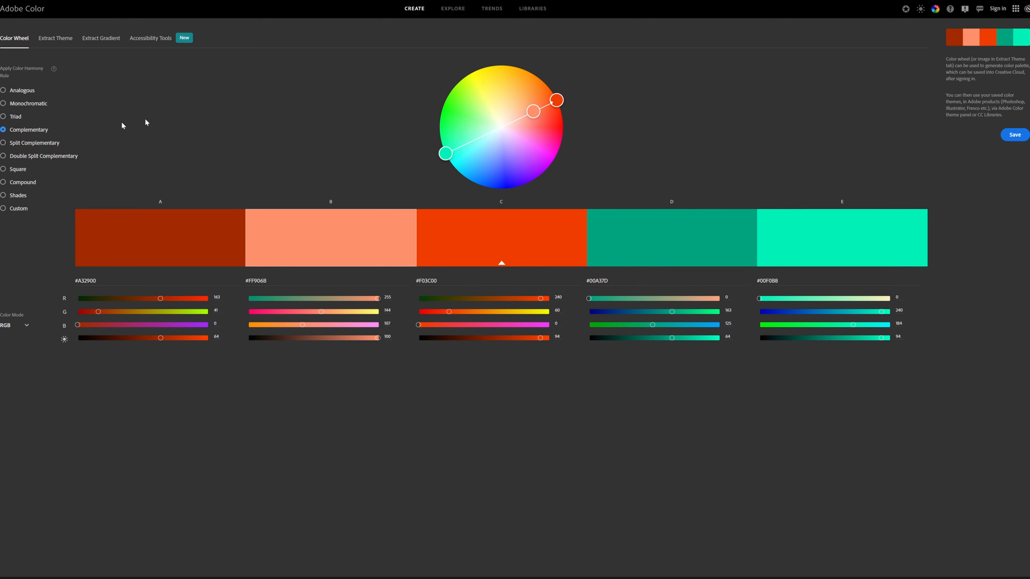
# - Switch to Split Complementary and rotate the palette around a blue base
pyautogui.click(3, 143)
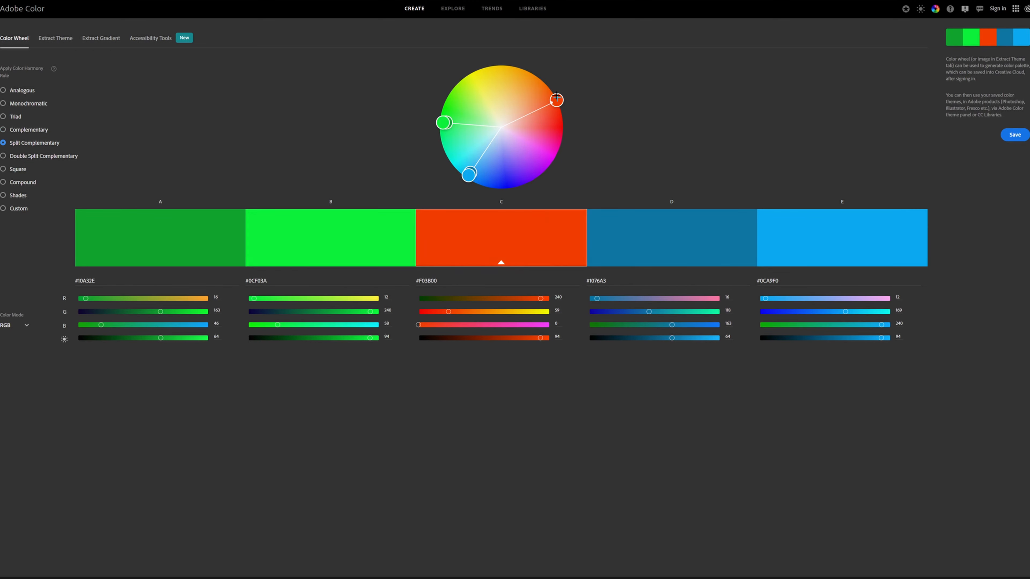
pyautogui.moveTo(556, 100); pyautogui.dragTo(521, 68)
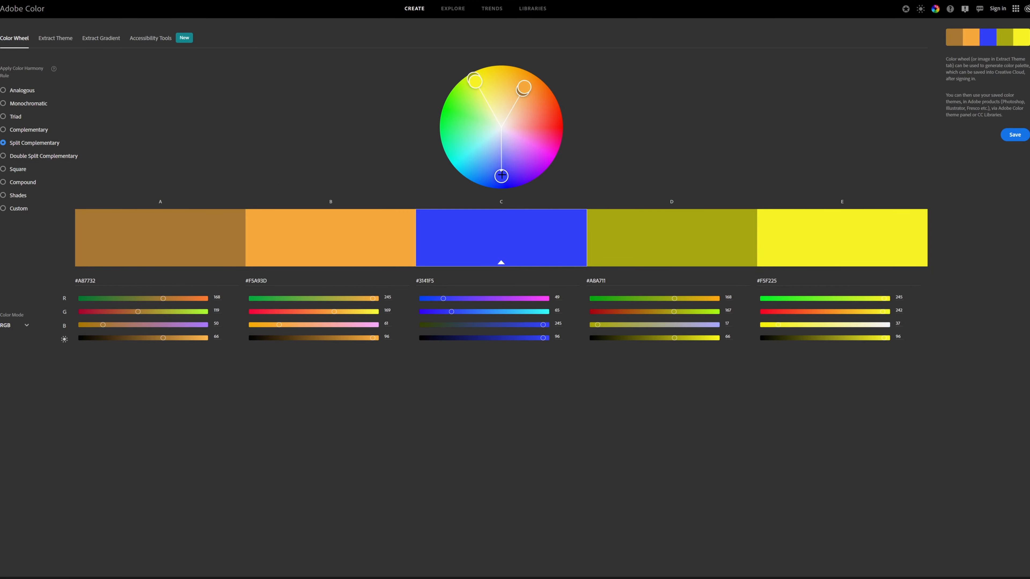
# - Try the Double Split Complementary rule and rotate it to new hues
pyautogui.click(3, 155)
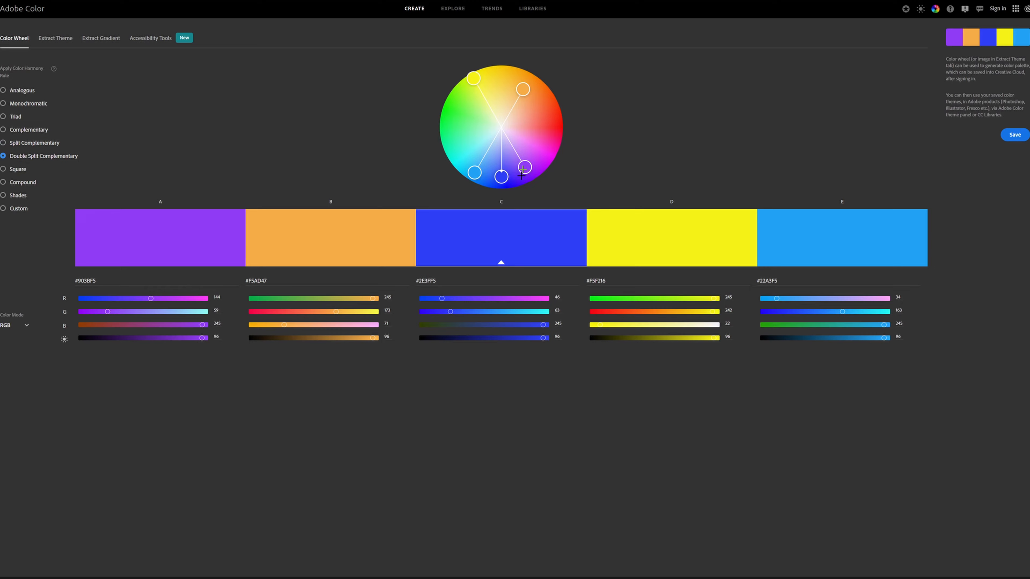
pyautogui.moveTo(519, 171); pyautogui.dragTo(548, 160)
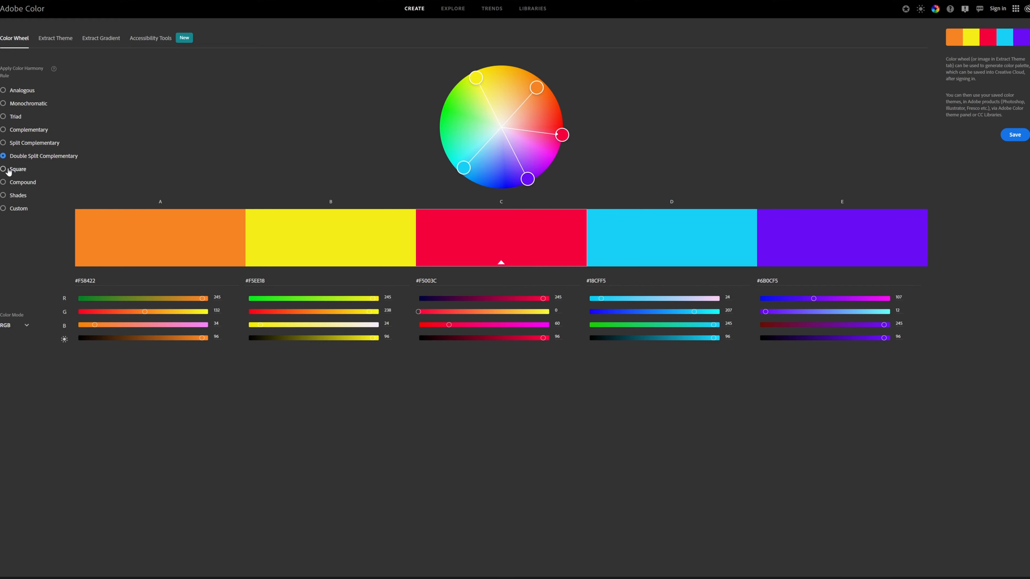
# - Switch to Compound and rotate the palette to magenta, violet and yellow
pyautogui.click(3, 182)
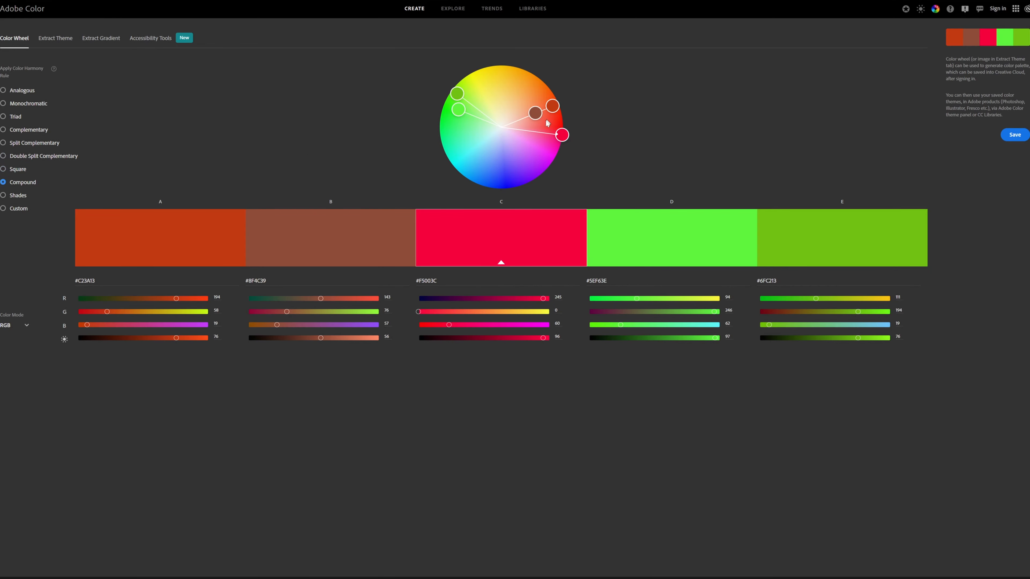
pyautogui.moveTo(561, 135); pyautogui.dragTo(535, 178)
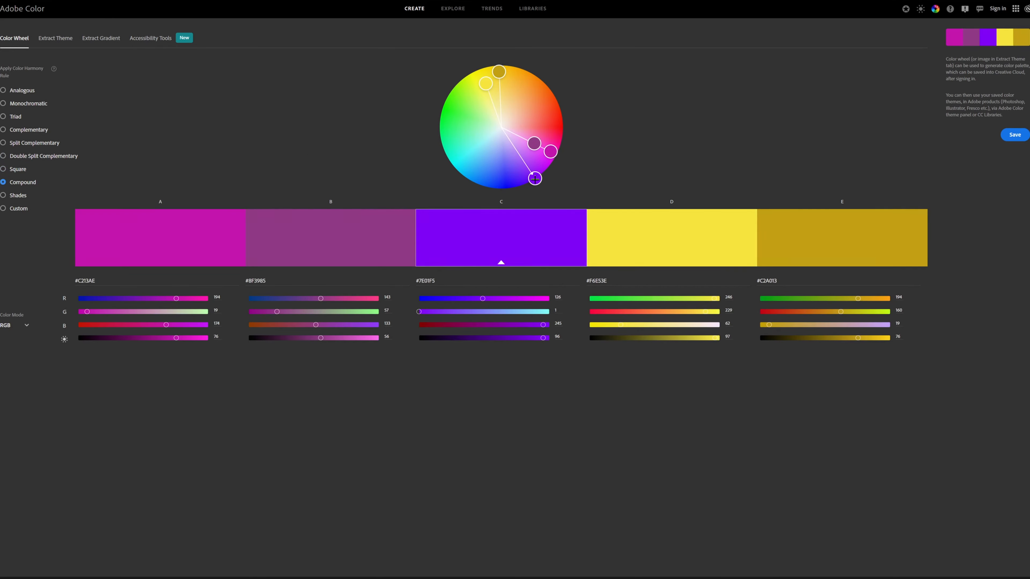
pyautogui.moveTo(535, 179); pyautogui.dragTo(535, 179)
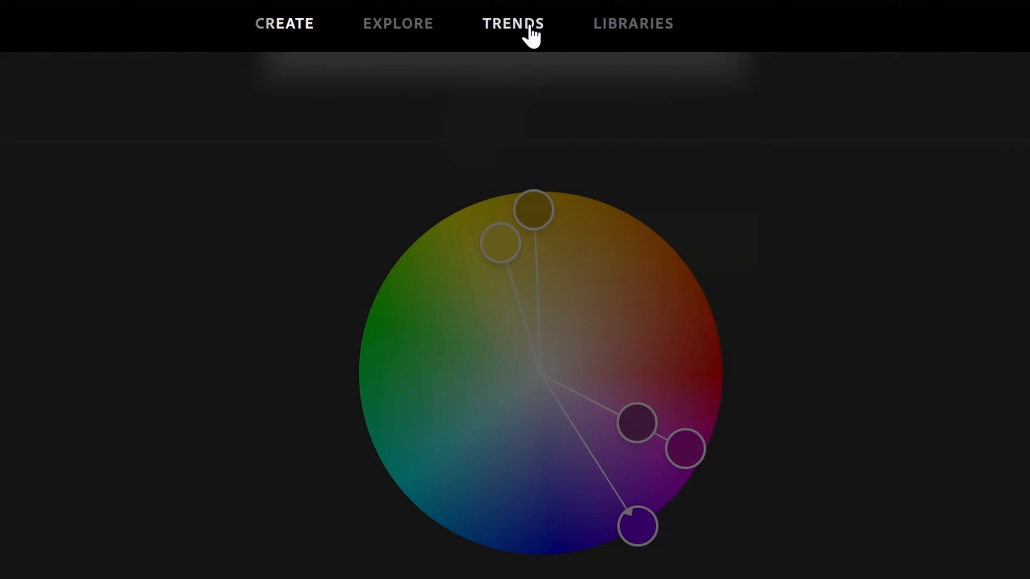
# - Open the Trends page and scroll through the Fashion palettes
pyautogui.click(513, 24)
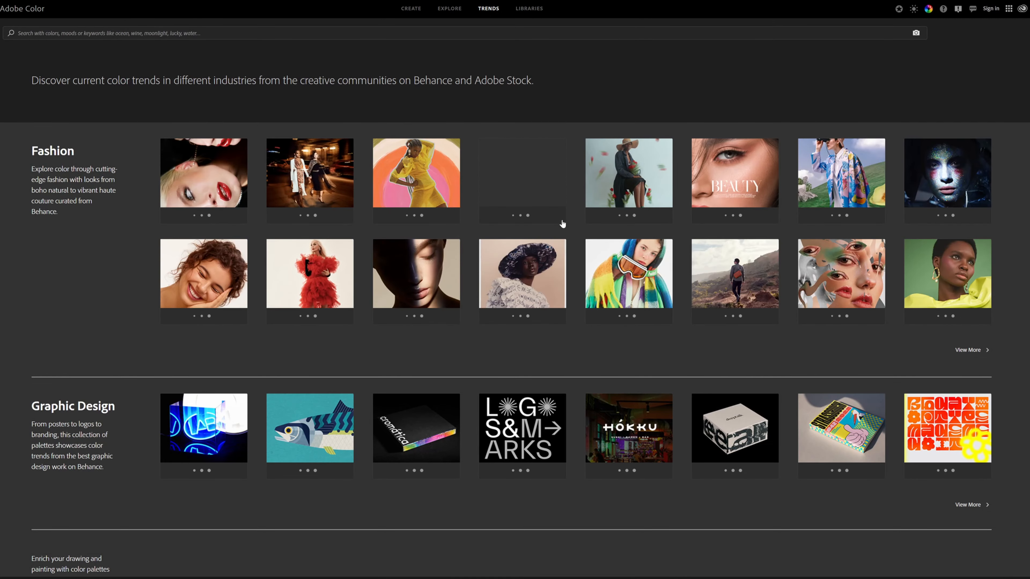
pyautogui.scroll(-3)
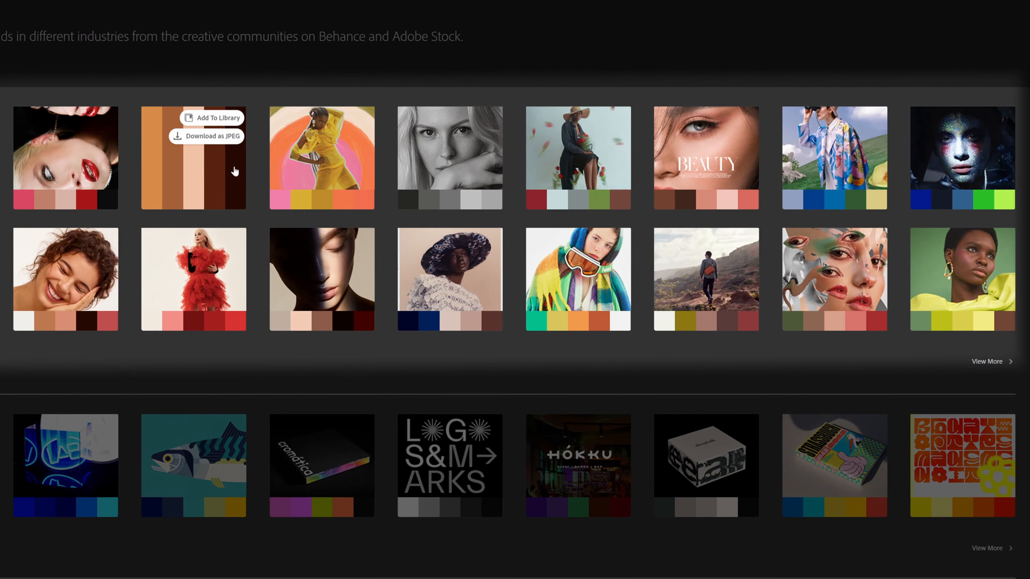
pyautogui.moveTo(450, 279)
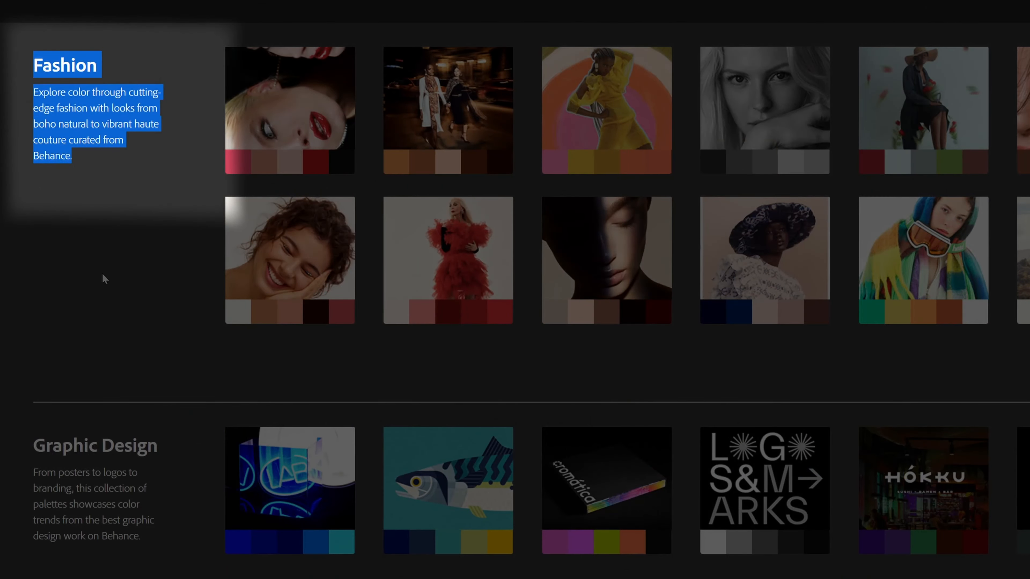
pyautogui.scroll(-3)
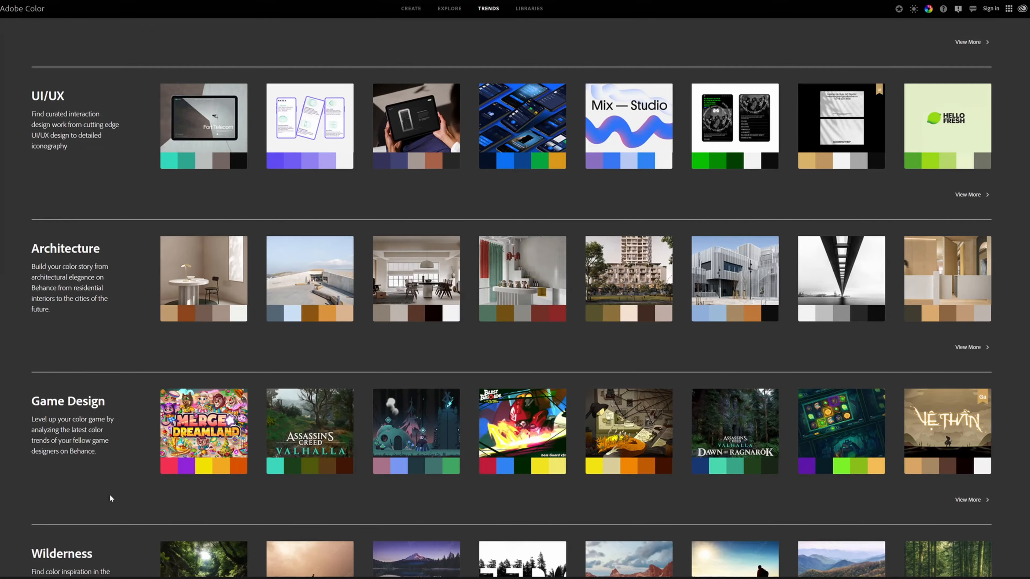
pyautogui.scroll(-3)
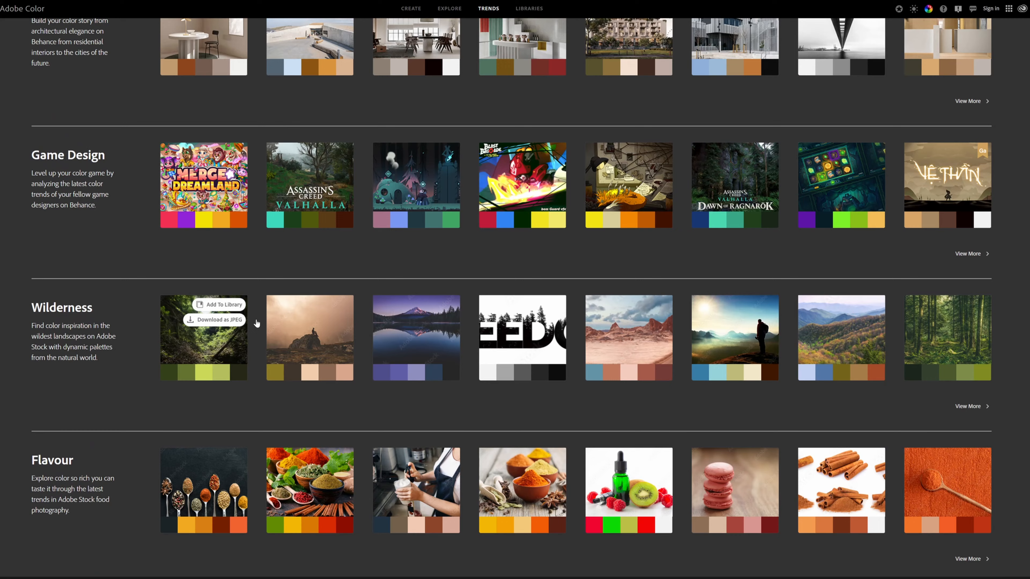
pyautogui.scroll(-3)
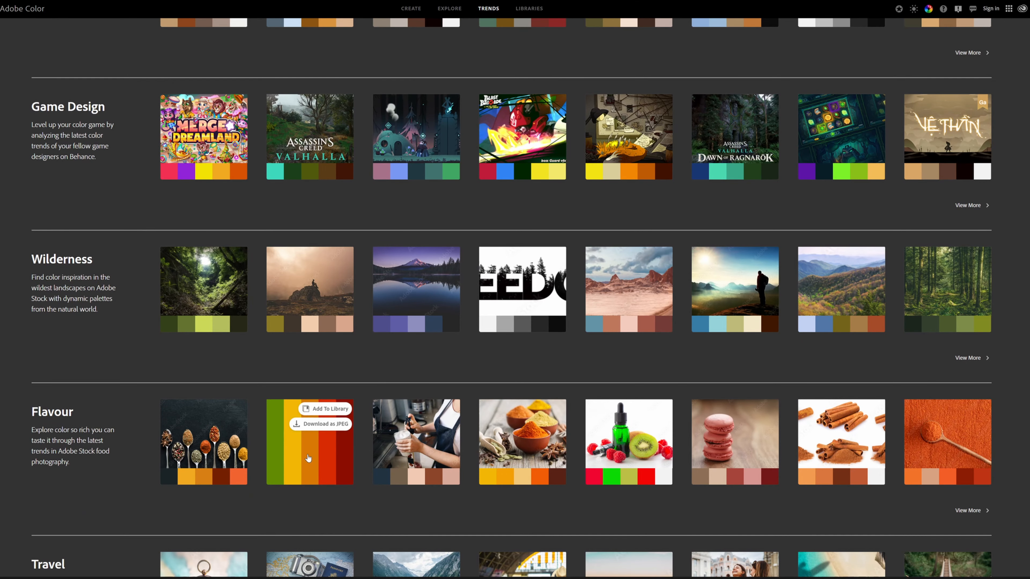
pyautogui.moveTo(331, 460)
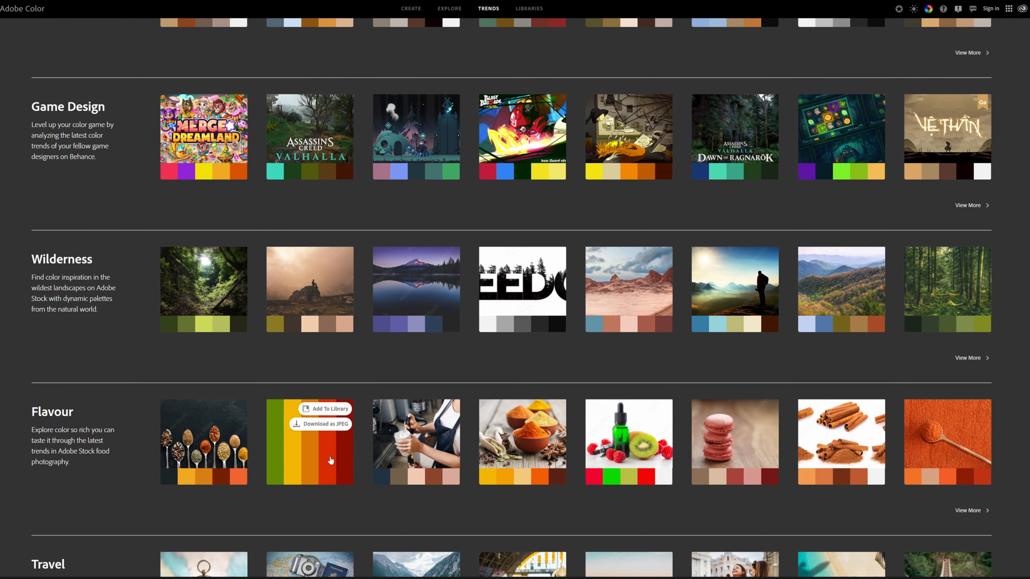
pyautogui.click(309, 442)
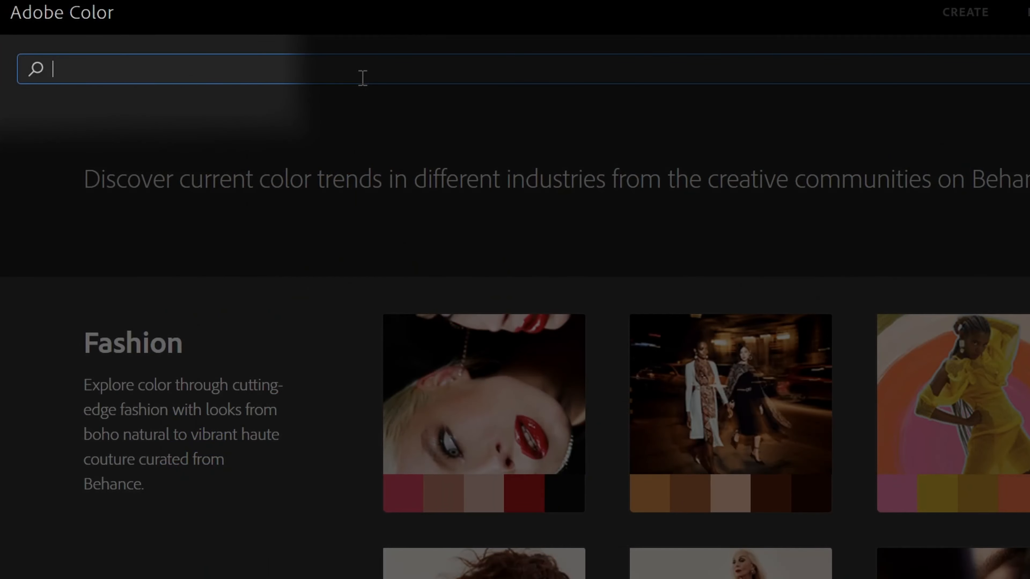
# - Search 'food' palettes, review the Indian food theme's hex codes and close it
pyautogui.write('food')
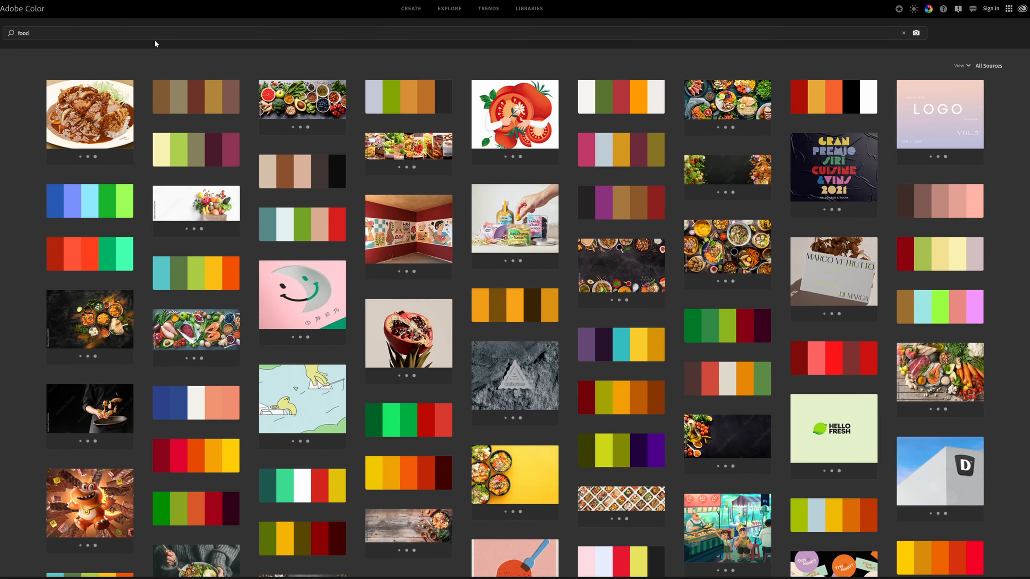
pyautogui.scroll(-3)
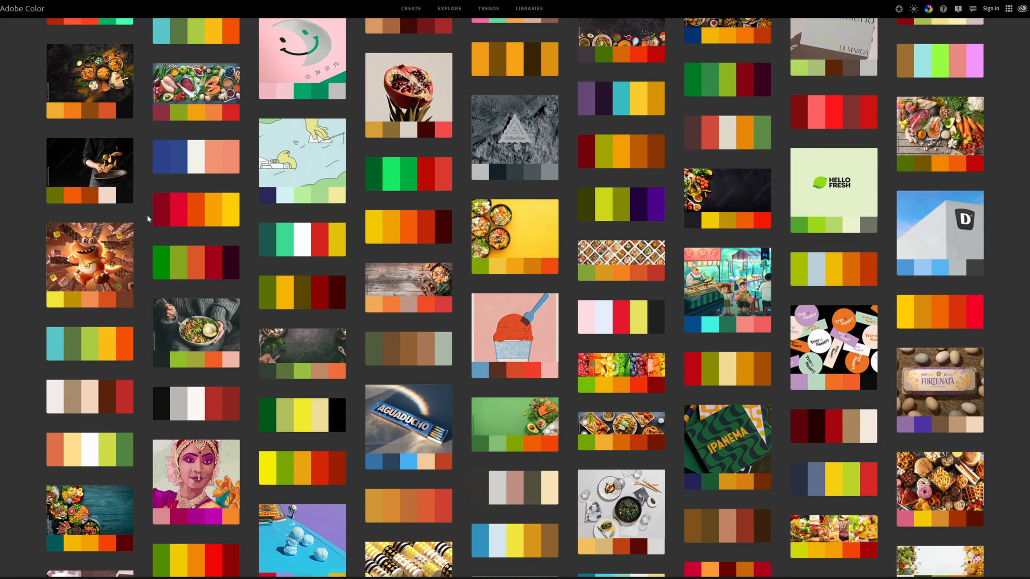
pyautogui.scroll(-3)
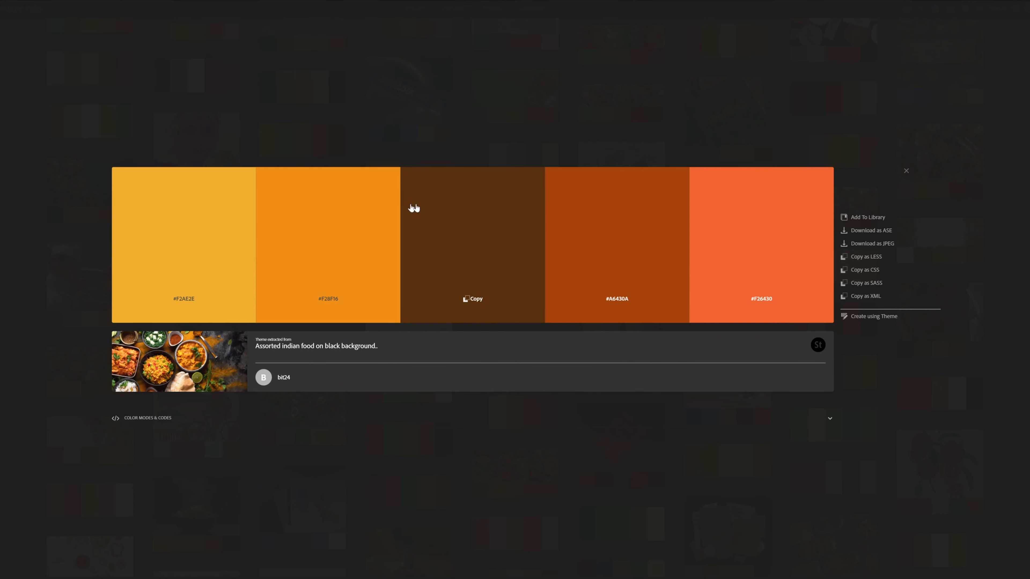
pyautogui.moveTo(909, 175)
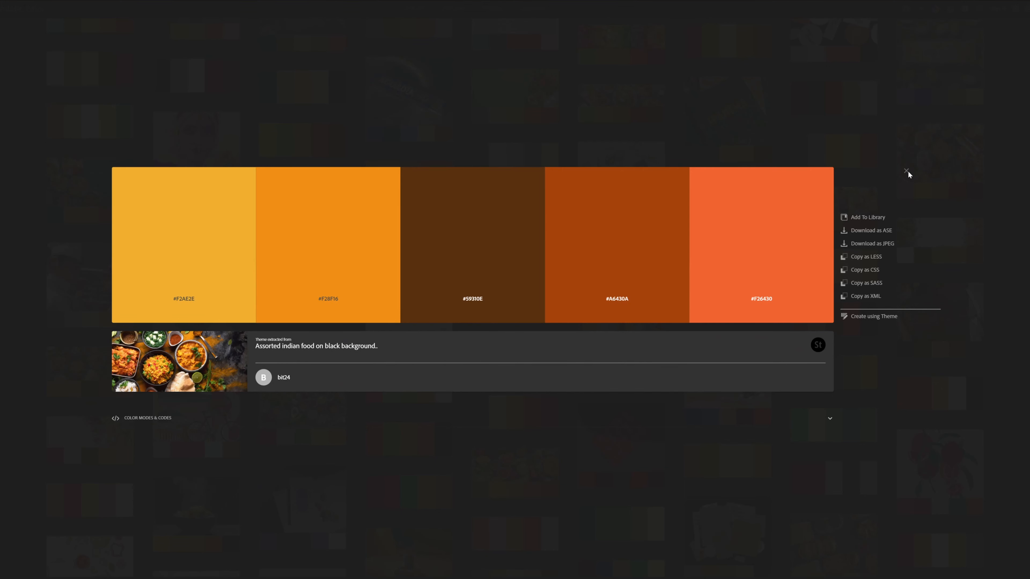
pyautogui.click(908, 172)
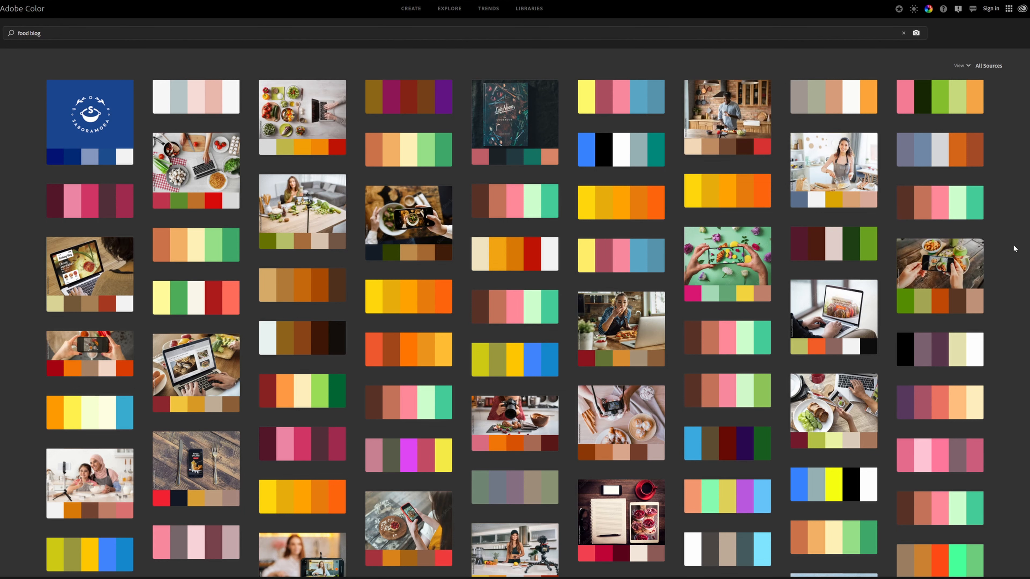
pyautogui.scroll(-3)
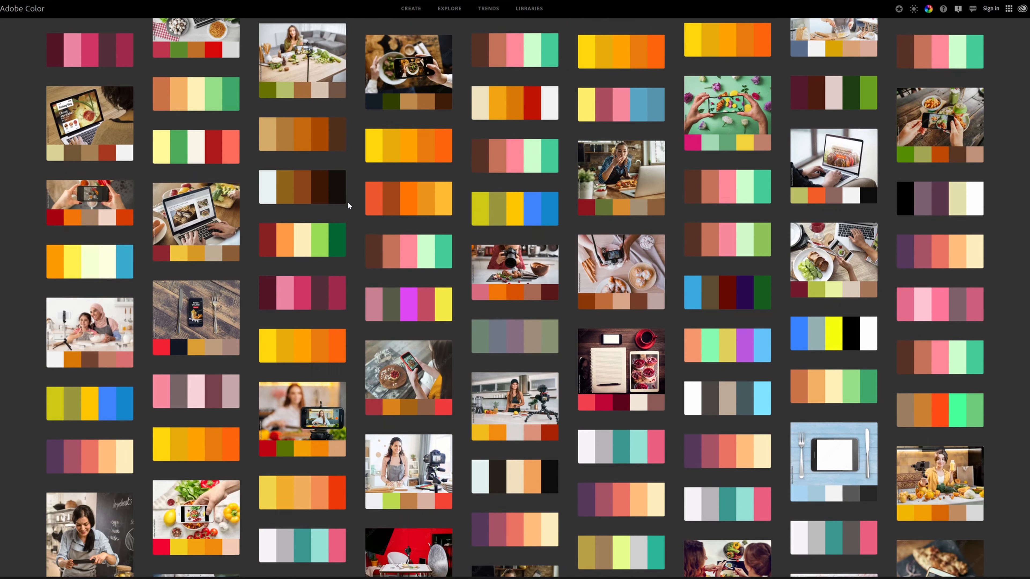
pyautogui.scroll(-3)
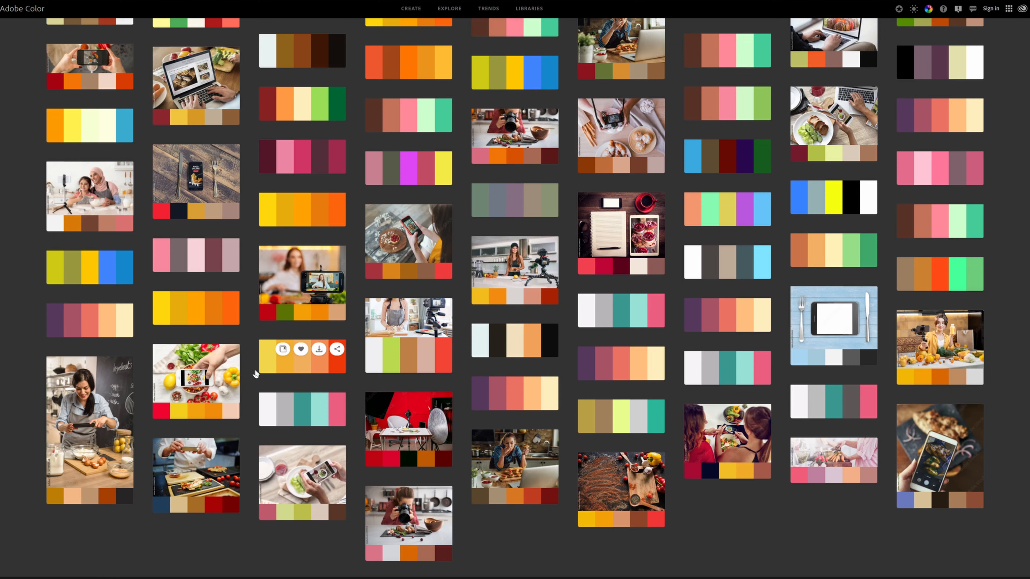
pyautogui.scroll(-3)
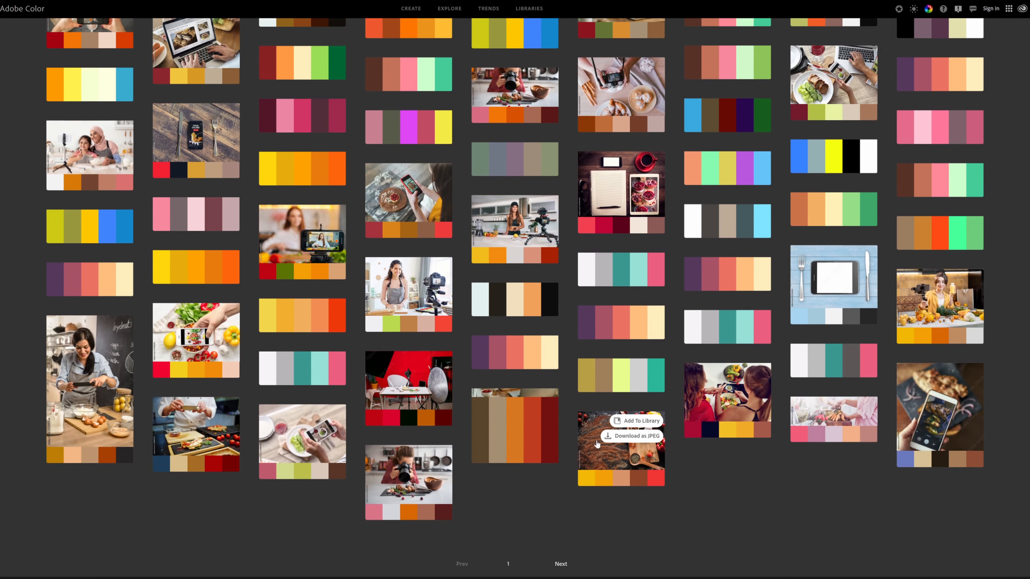
pyautogui.click(620, 443)
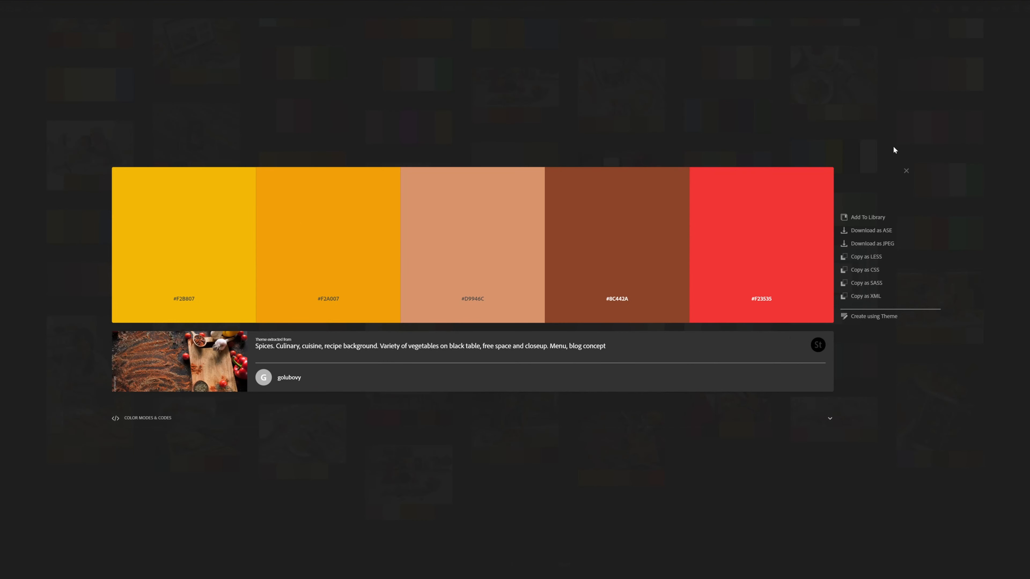
pyautogui.click(906, 171)
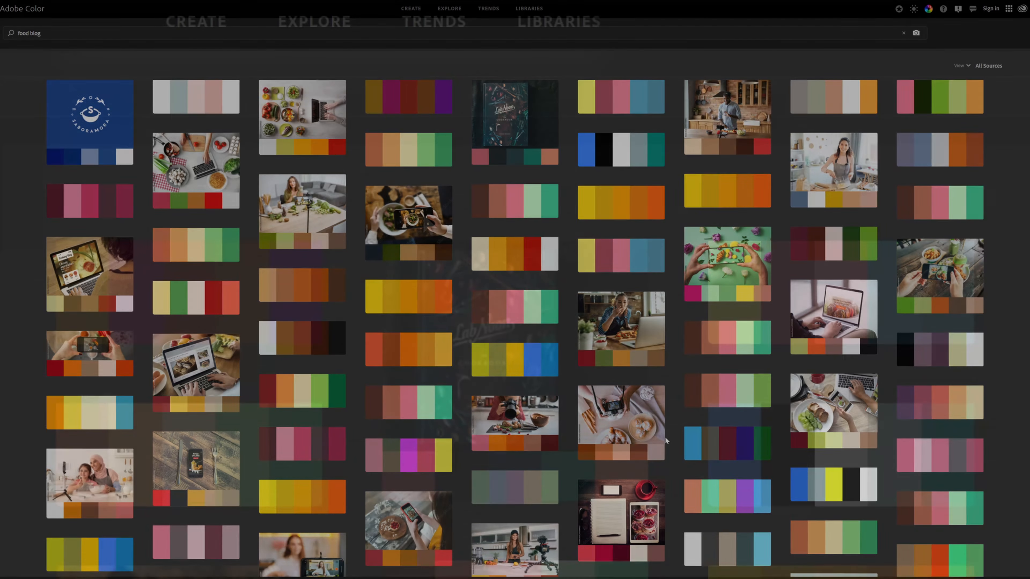
# - Open Explore and view the Green on Green Porsche 991 Speedster palette in detail
pyautogui.click(313, 21)
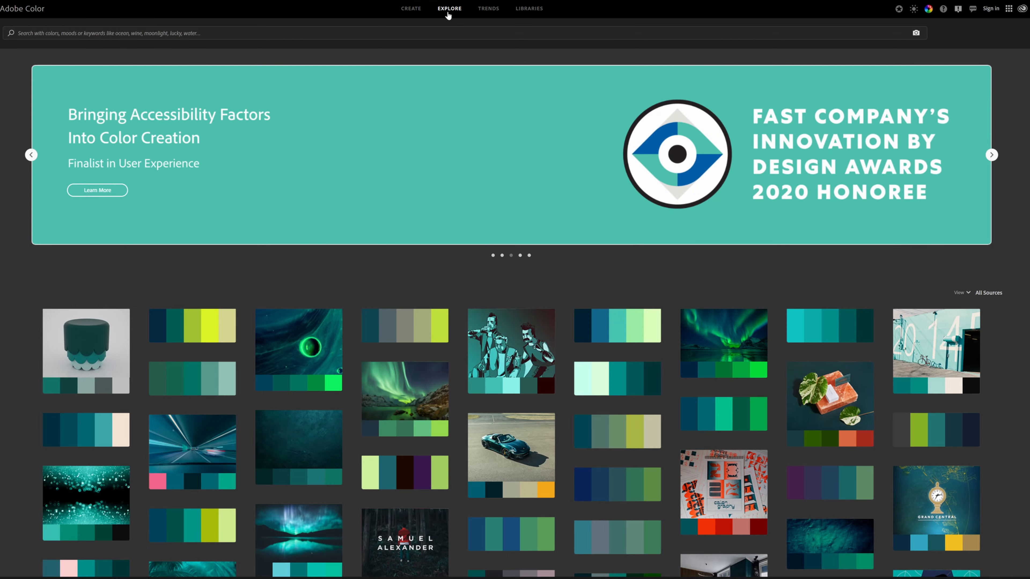
pyautogui.scroll(-3)
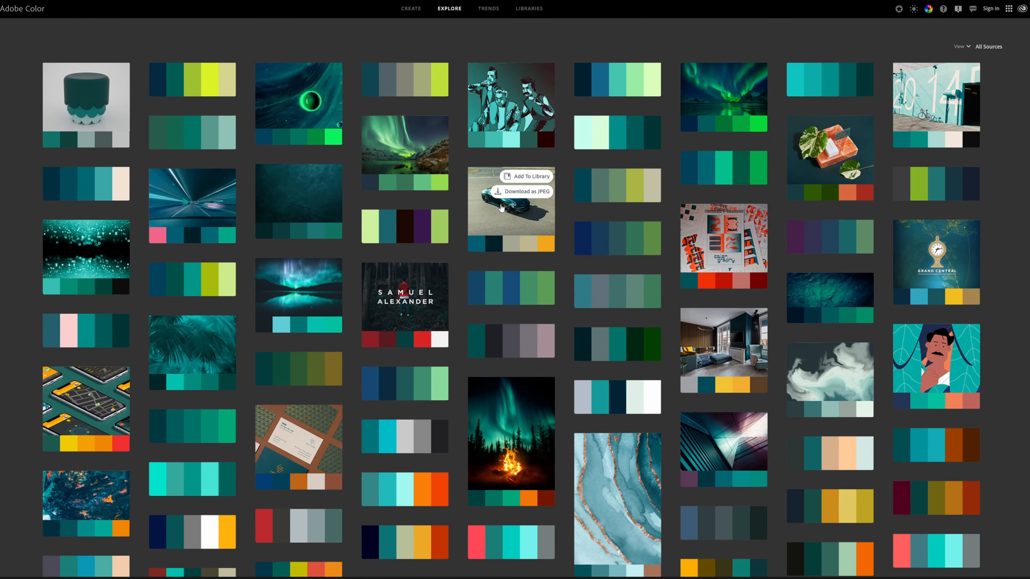
pyautogui.click(510, 208)
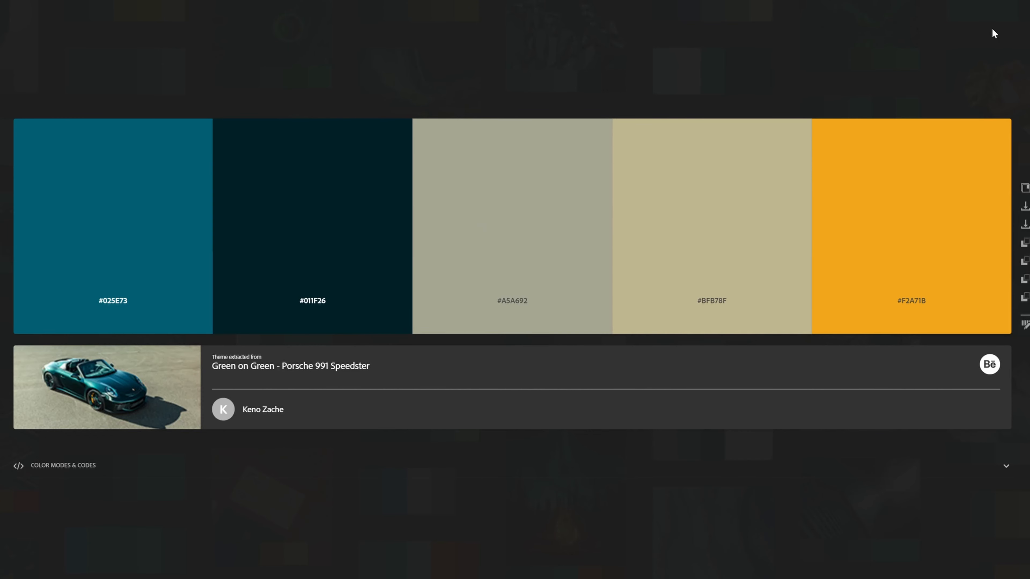
pyautogui.moveTo(373, 88)
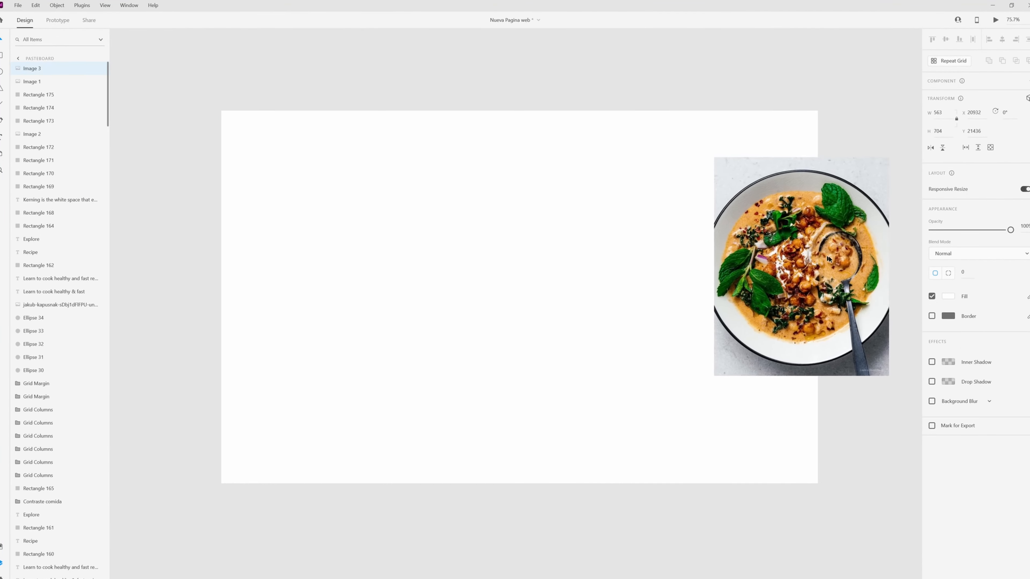
# - Move the curry photo just outside the artboard's right edge and deselect it
pyautogui.moveTo(801, 266); pyautogui.dragTo(841, 269)
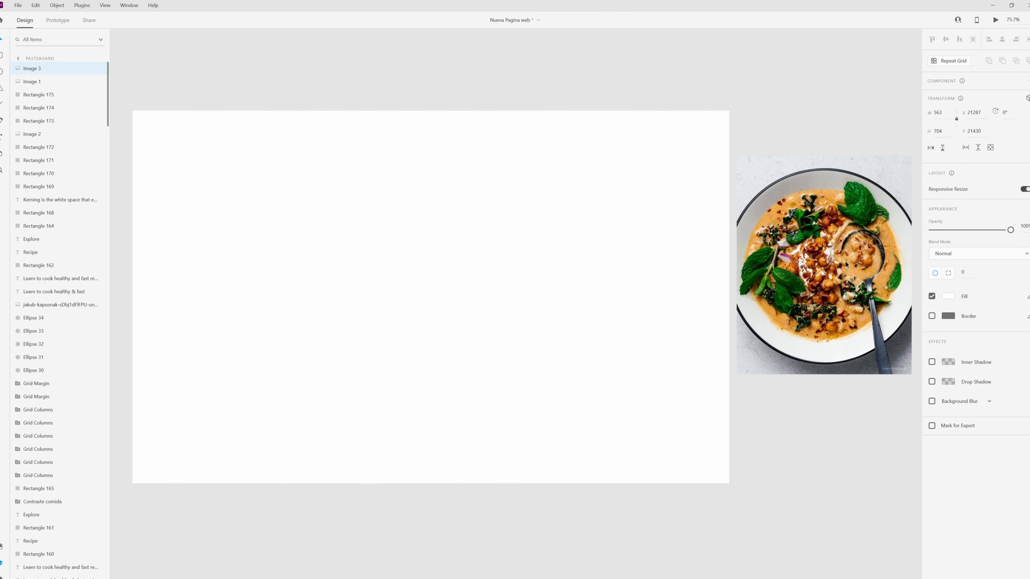
pyautogui.click(823, 263)
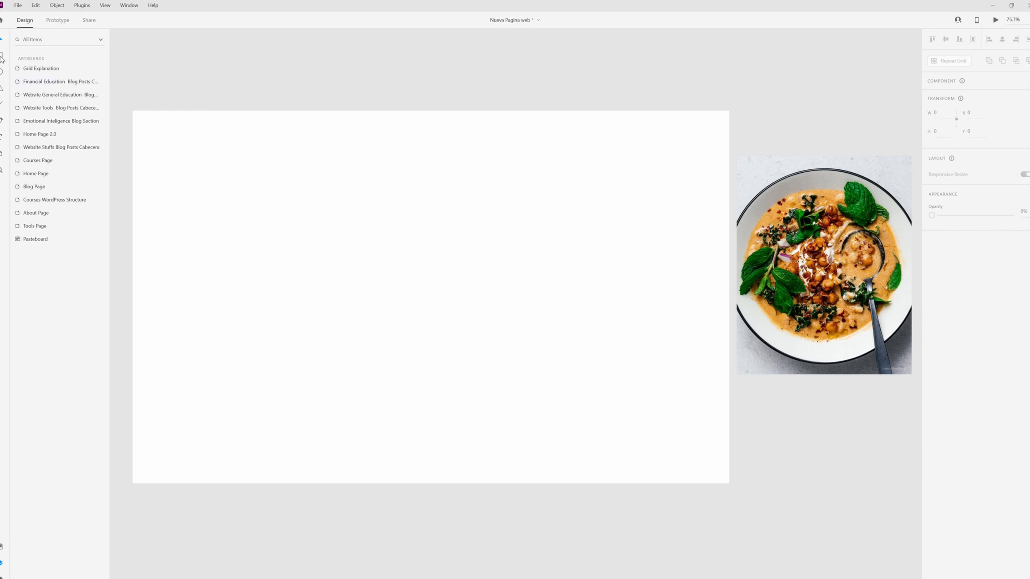
# - Draw a top-left swatch rectangle, fill it with the curry's orange, and select the bottom swatch to recolour
pyautogui.moveTo(173, 158); pyautogui.dragTo(258, 186)
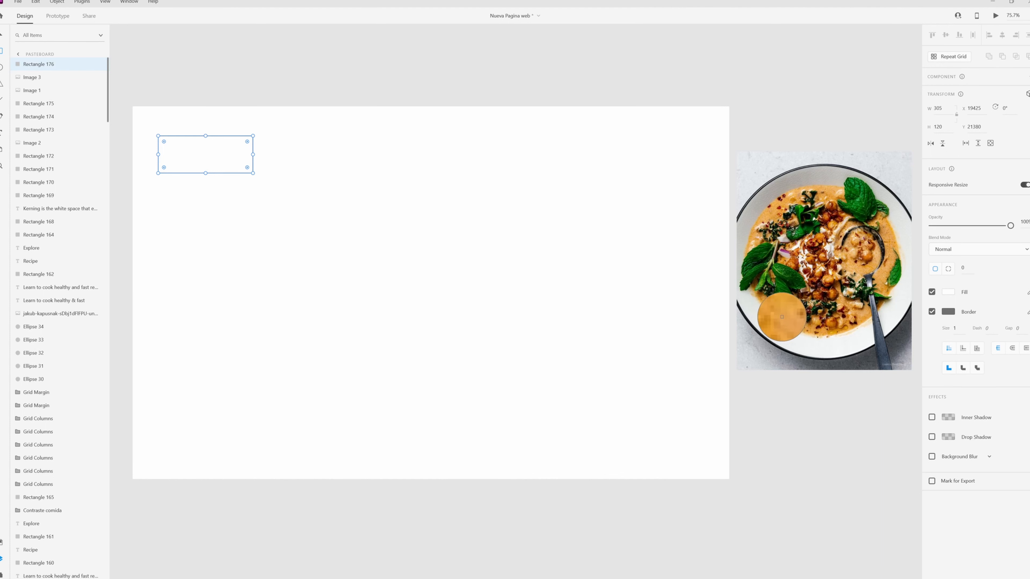
pyautogui.click(948, 291)
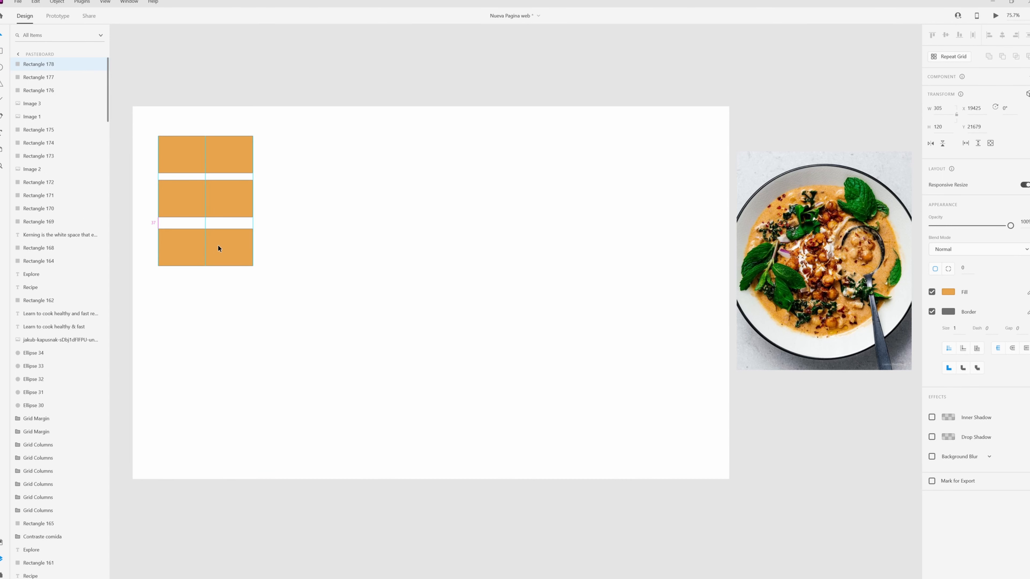
pyautogui.click(205, 249)
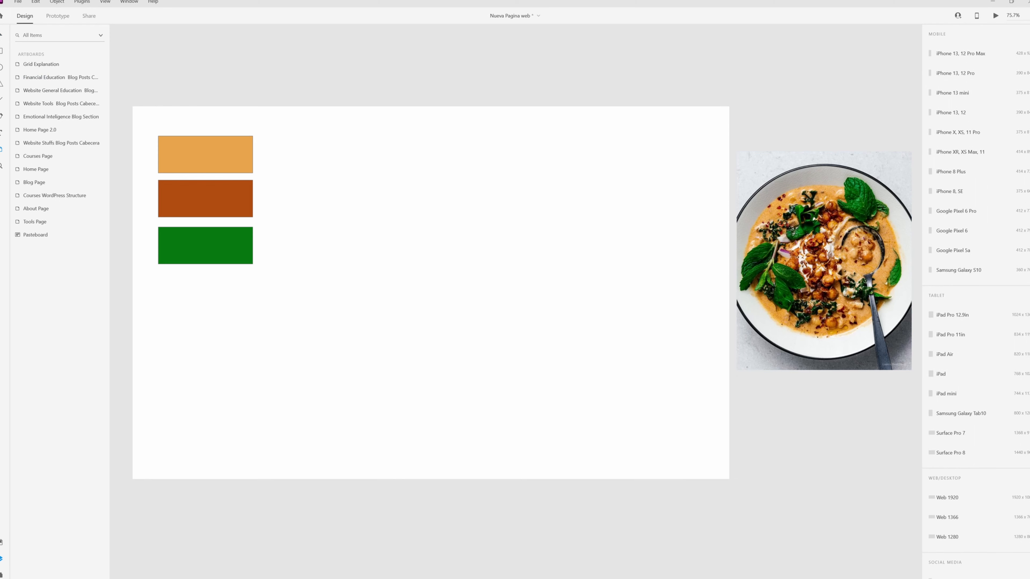
# - Move the curry photo onto the artboard and check the top swatch's fill, #E7A44E
pyautogui.moveTo(822, 260); pyautogui.dragTo(387, 185)
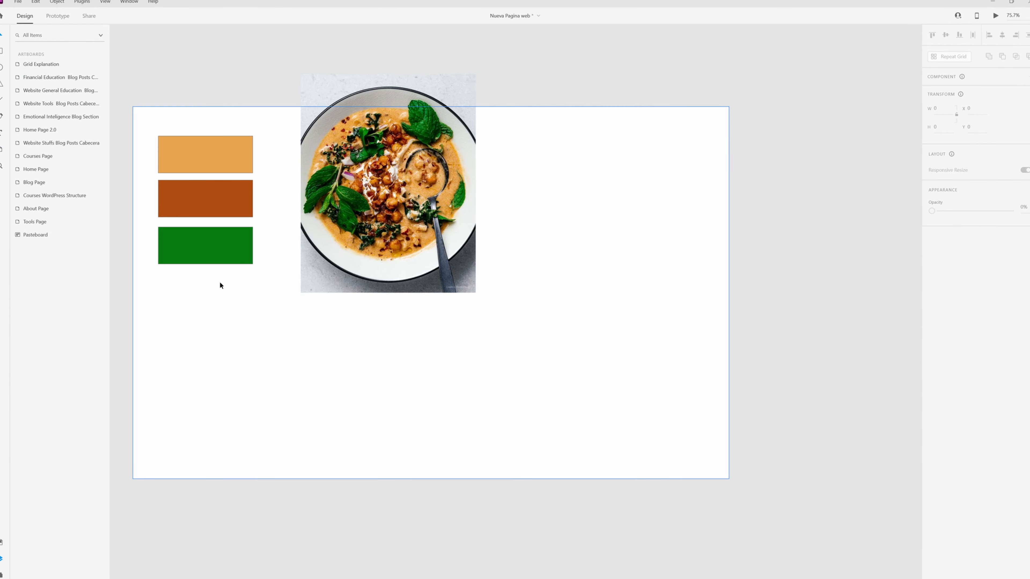
pyautogui.moveTo(433, 401)
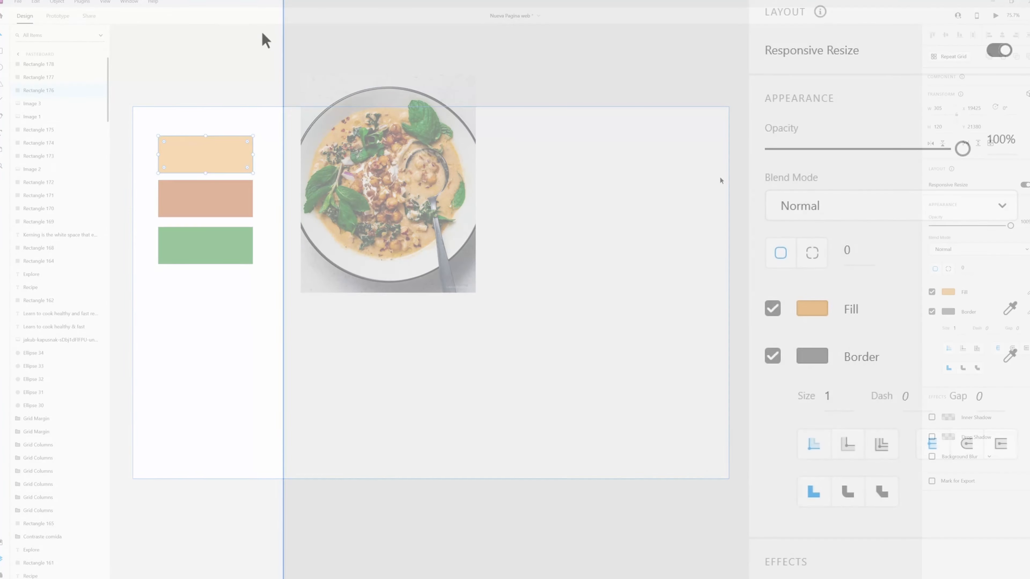
pyautogui.click(812, 309)
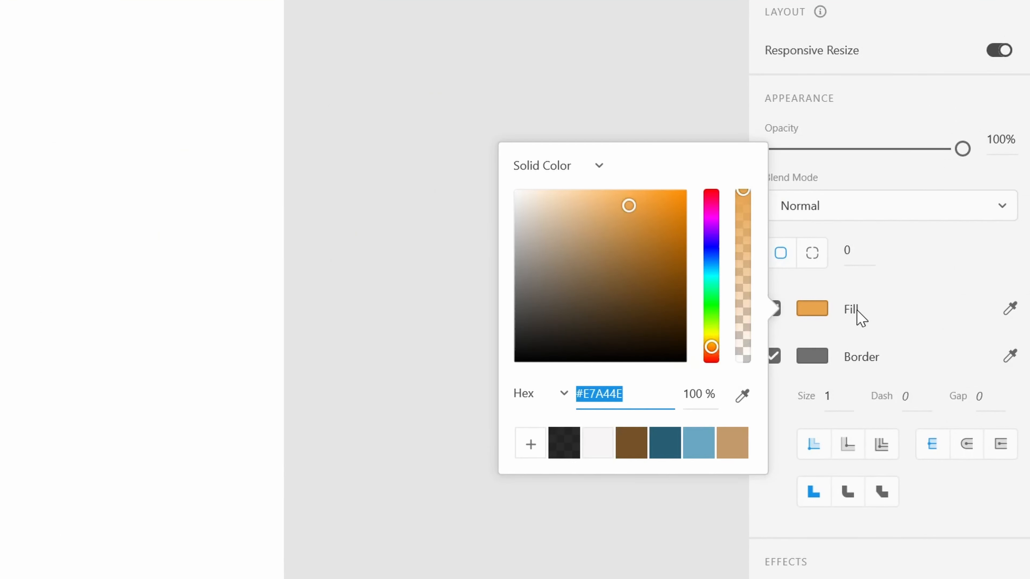
pyautogui.click(598, 393)
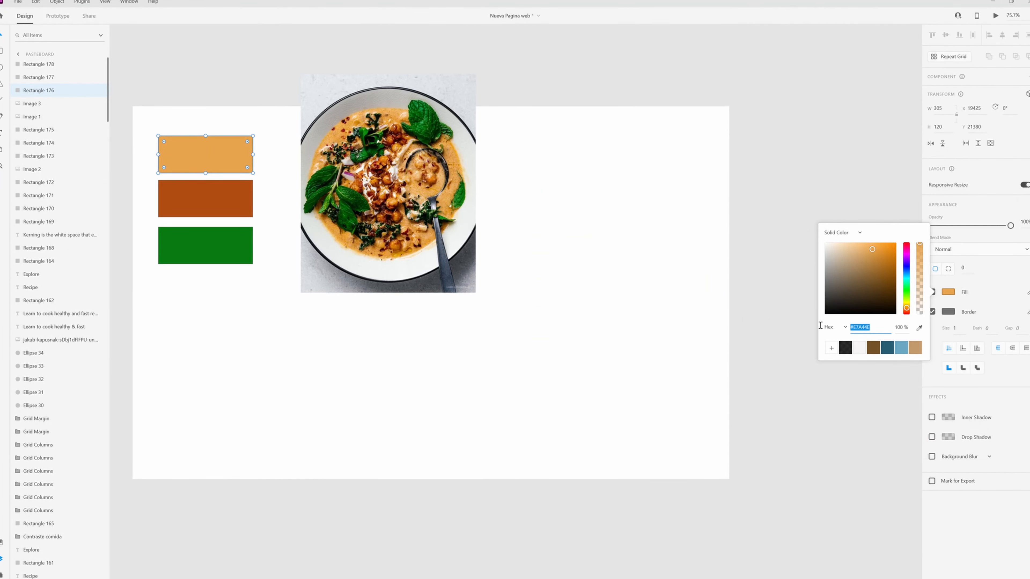
pyautogui.click(205, 199)
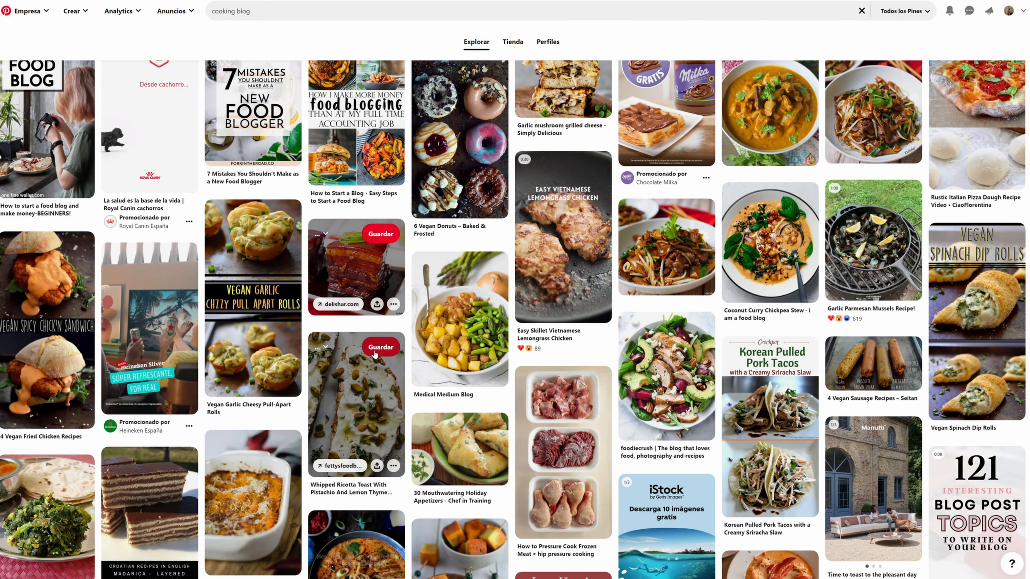
# - Scroll through the Pinterest pin results for 'cooking blog'
pyautogui.scroll(-3)
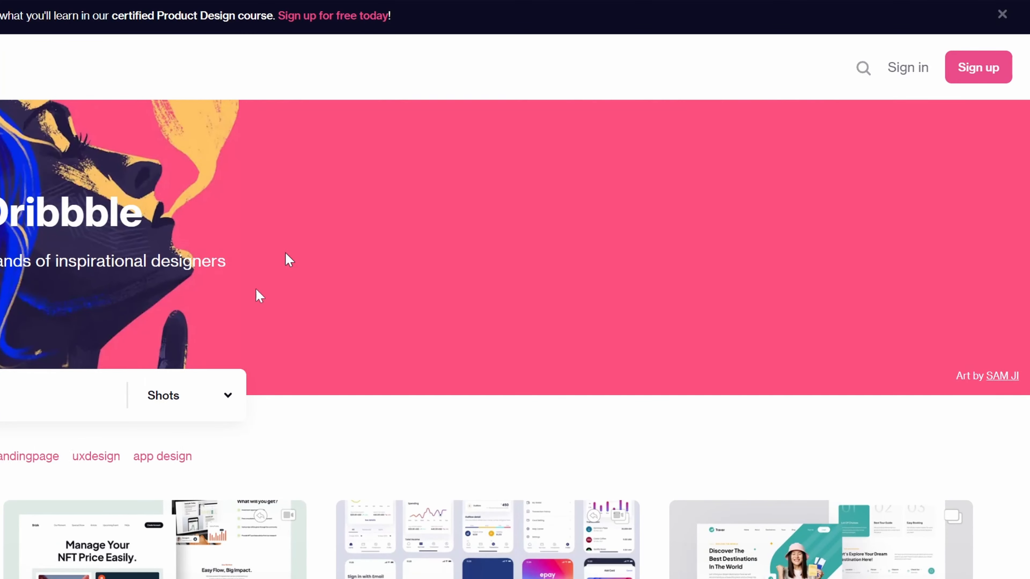
# - Search Dribbble for 'food', browse the shots and dismiss the sign-up prompt
pyautogui.write('food')
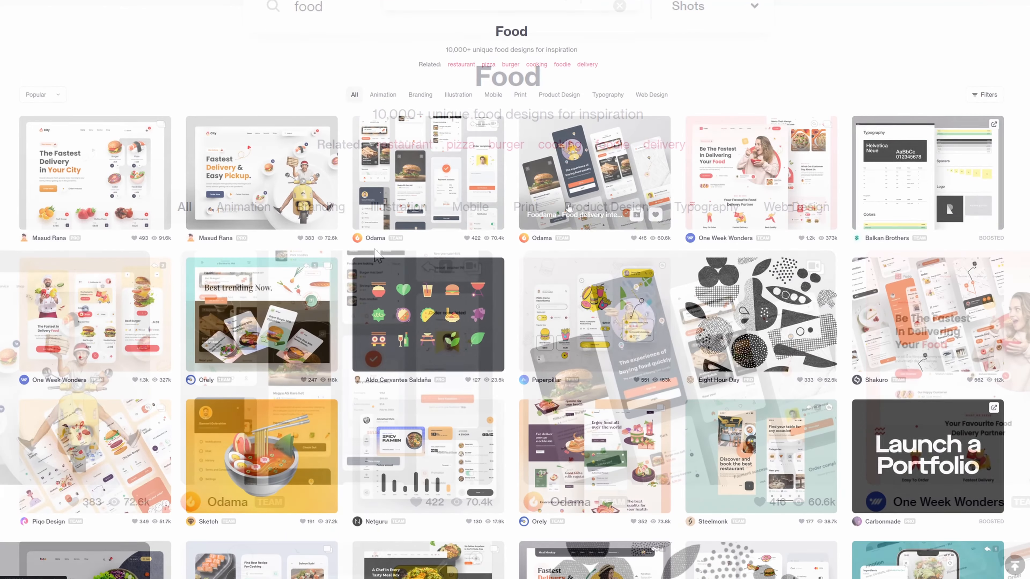
pyautogui.scroll(-3)
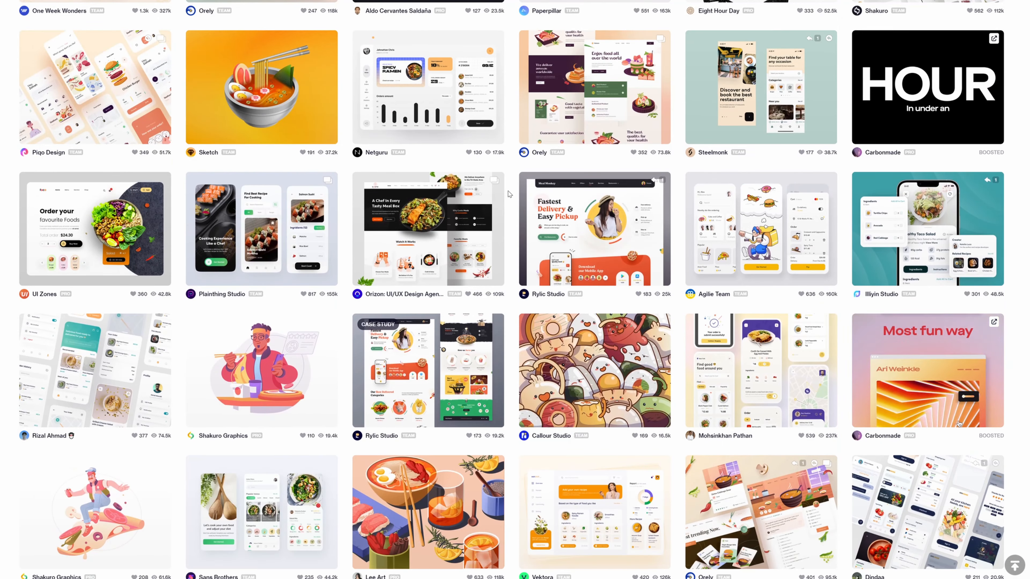
pyautogui.scroll(-3)
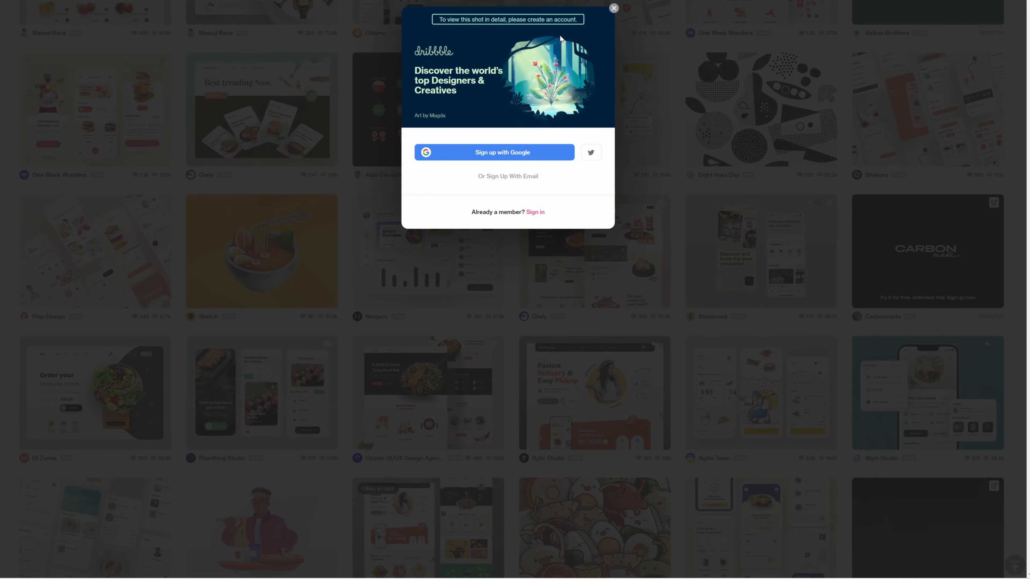
pyautogui.click(612, 8)
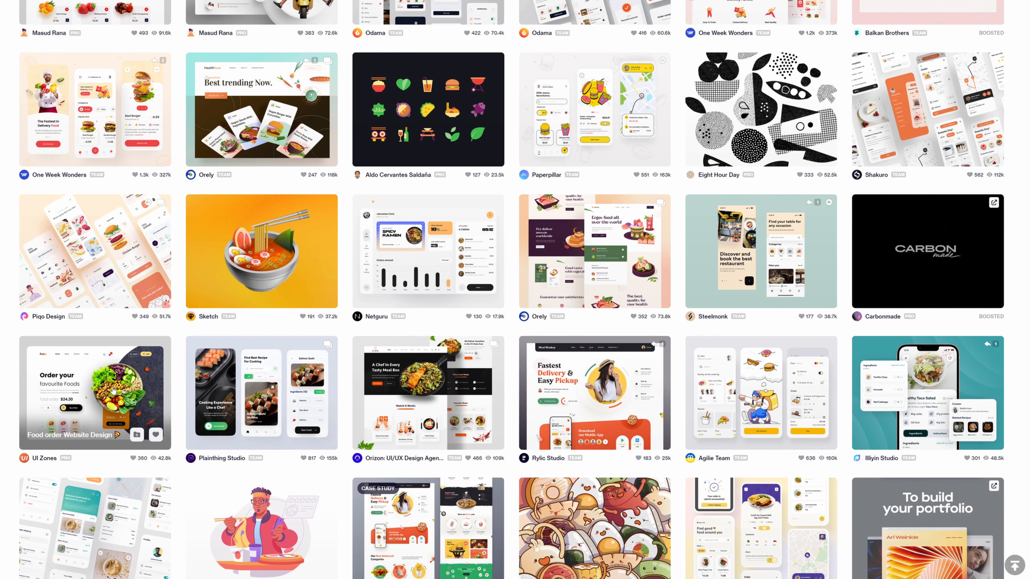
# - Start a new Rectangular Snip capture in Snipping Tool
pyautogui.click(836, 485)
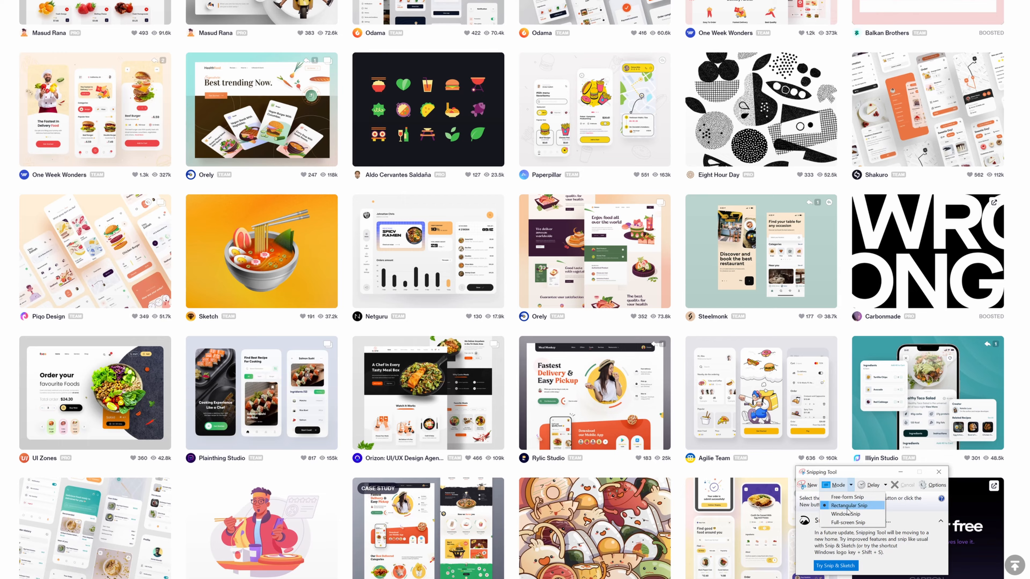
pyautogui.click(851, 505)
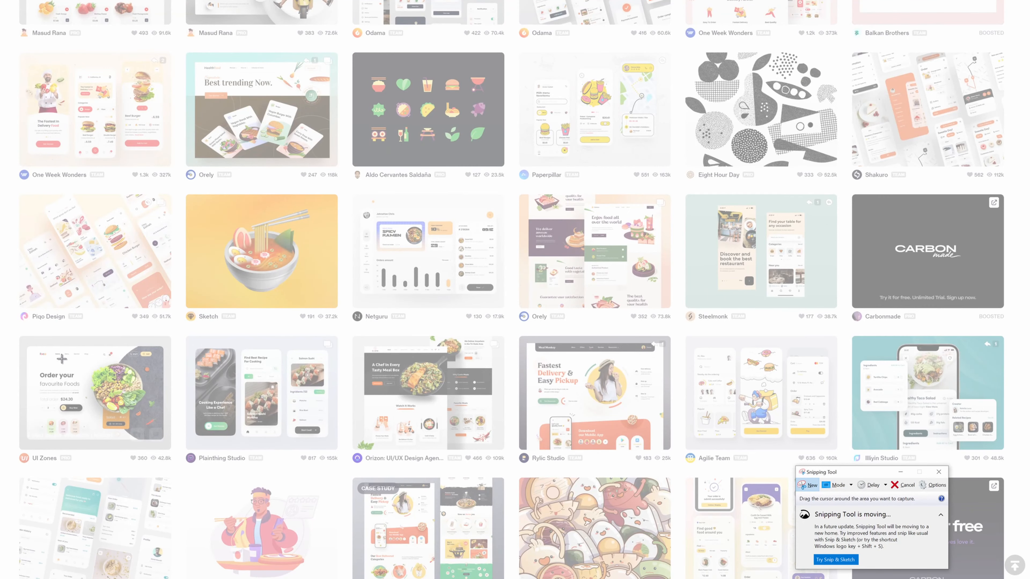